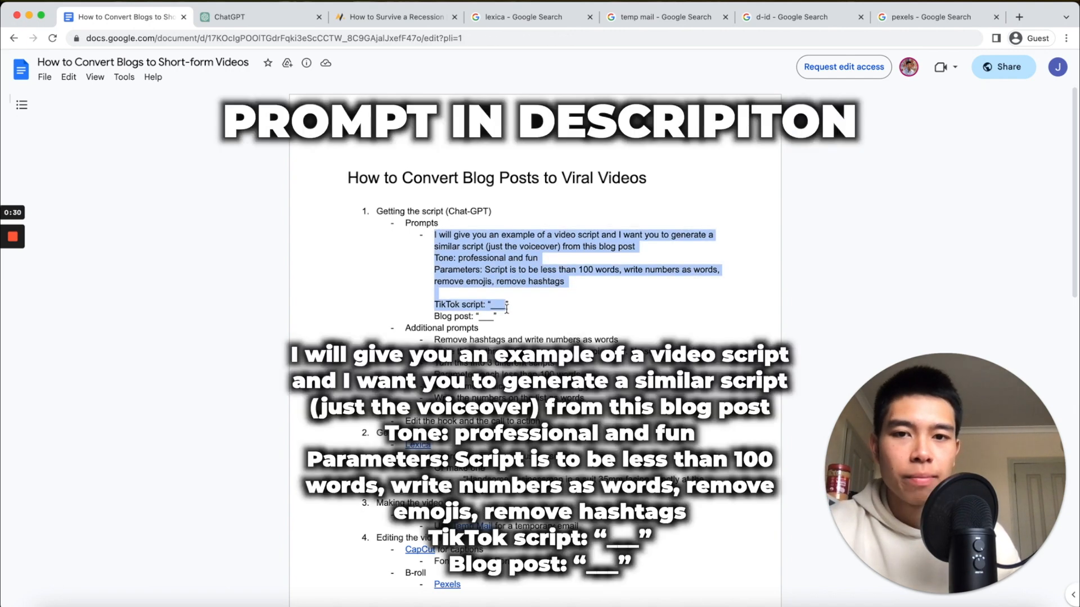
Step: Paste the script-writing prompt and example TikTok script into ChatGPT, adding a 'Blog post: "___"' line
{"action": "left_click", "coordinate": [260, 17]}
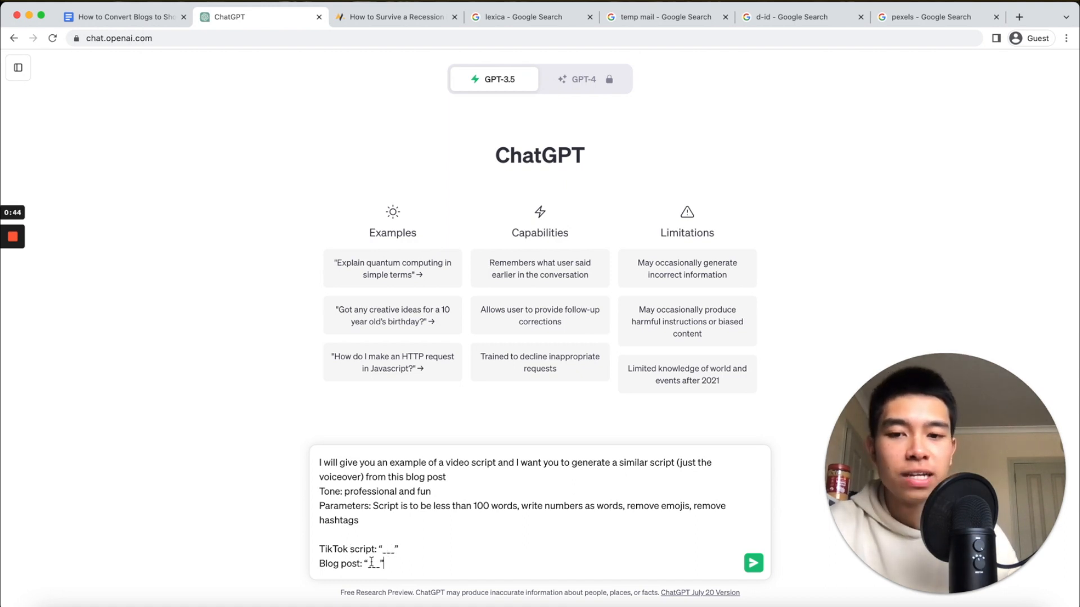
{"action": "left_click", "coordinate": [123, 17]}
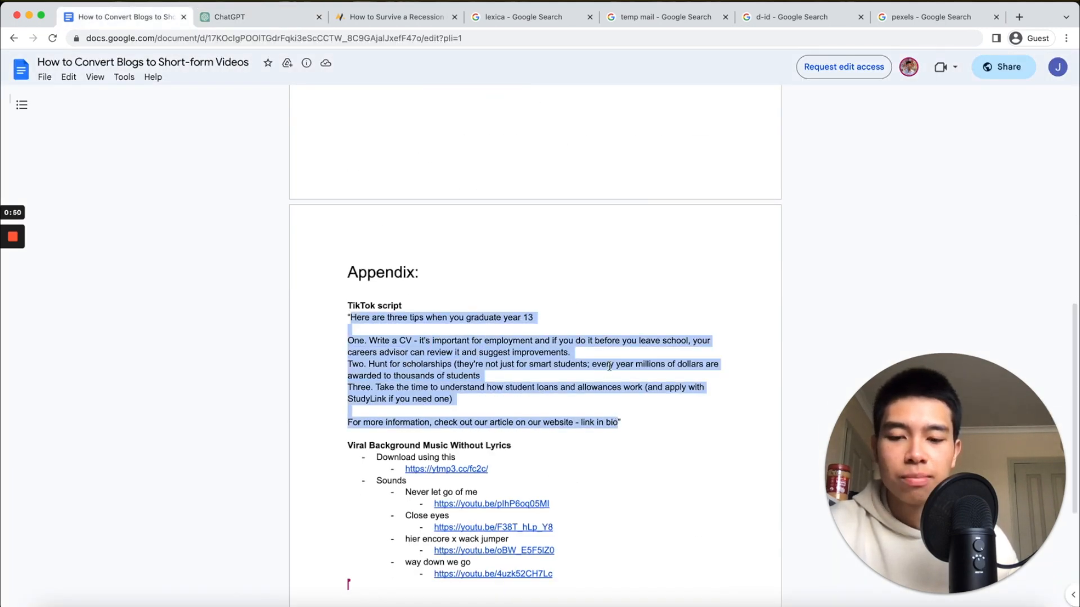
{"action": "left_click", "coordinate": [259, 17]}
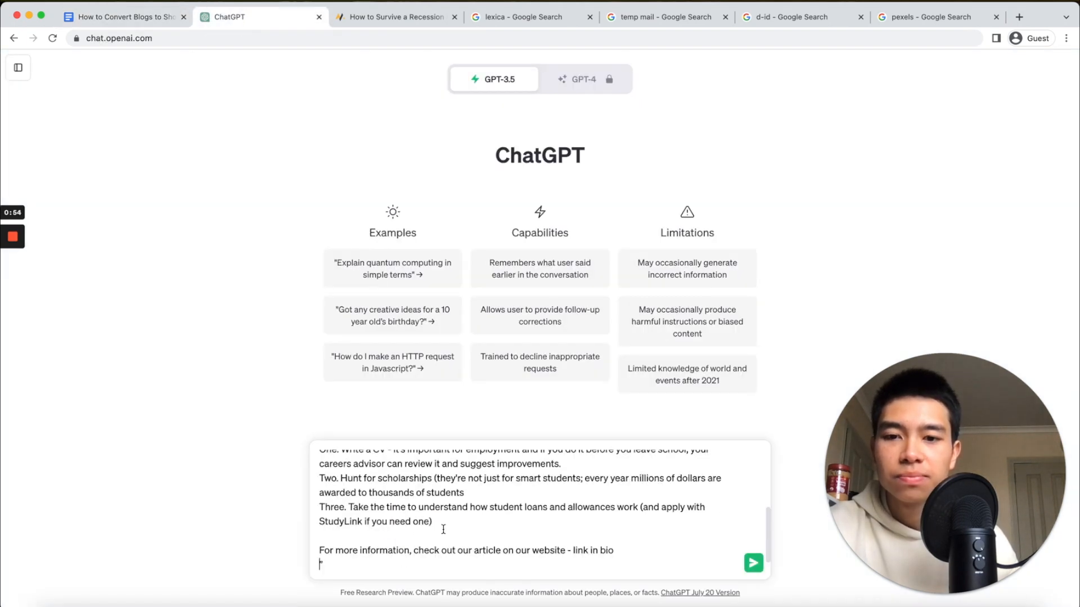
{"action": "type", "text": "Blog post: \"___\""}
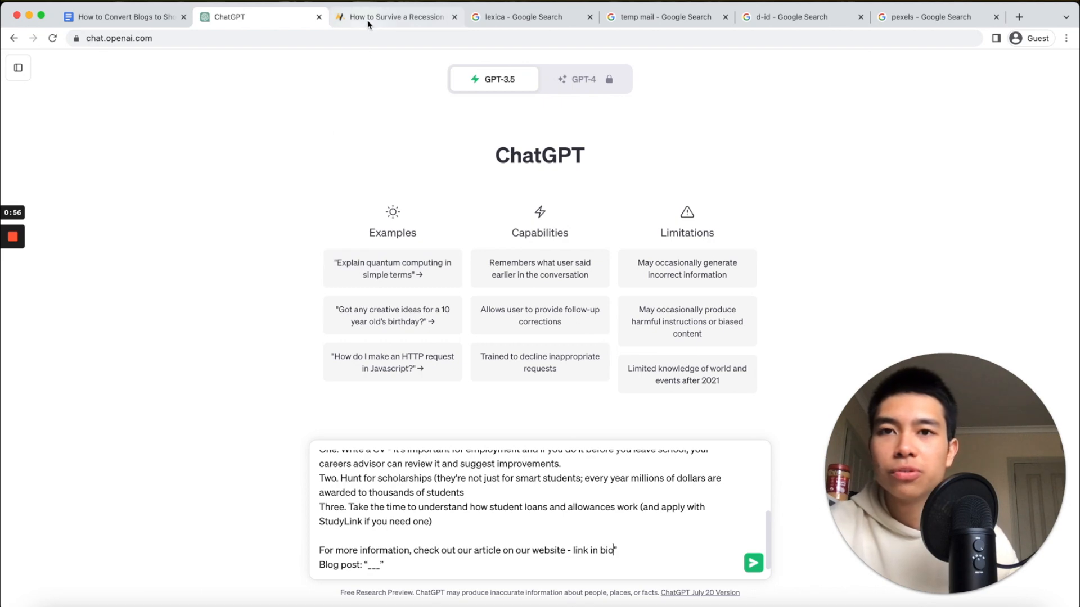
{"action": "mouse_move", "coordinate": [262, 17]}
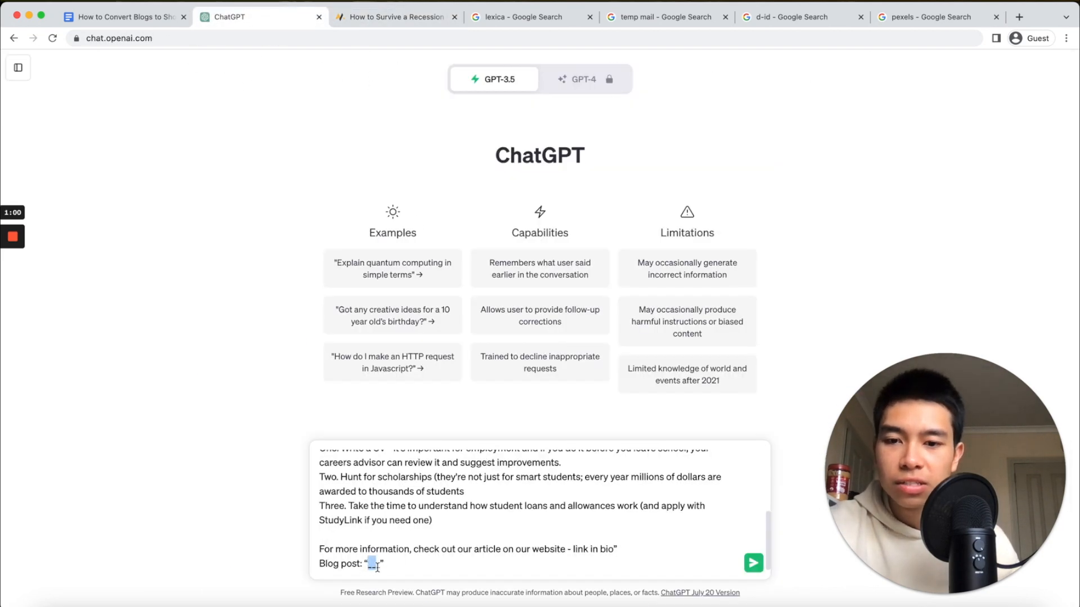
Step: Send the blog post to get the 'Surviving a Recession' script, then return to the notes for follow-up prompts
{"action": "left_click", "coordinate": [753, 563]}
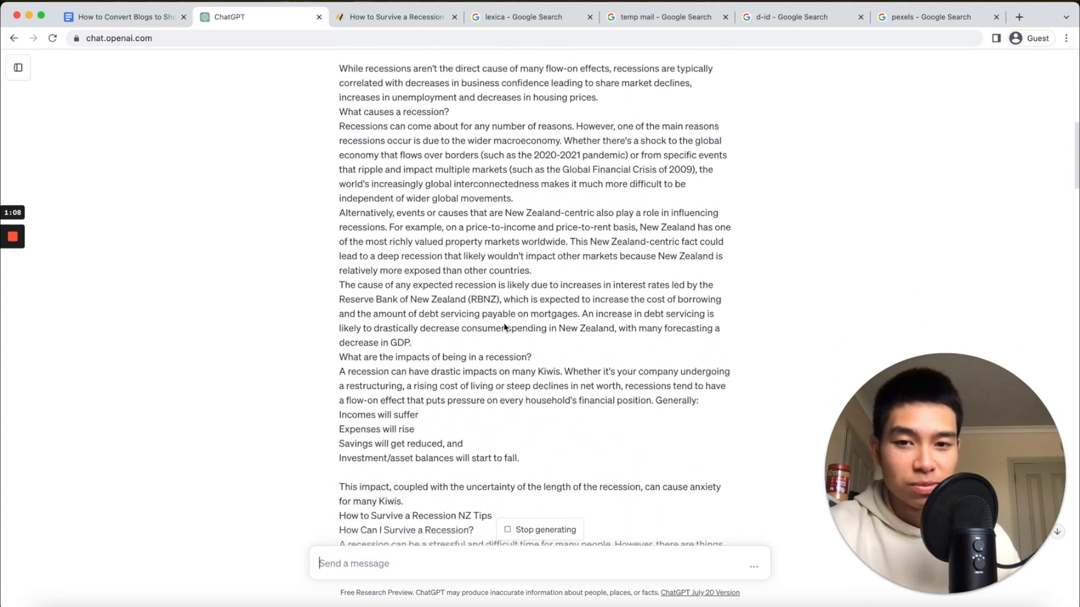
{"action": "scroll", "scroll_direction": "down", "scroll_amount": 3}
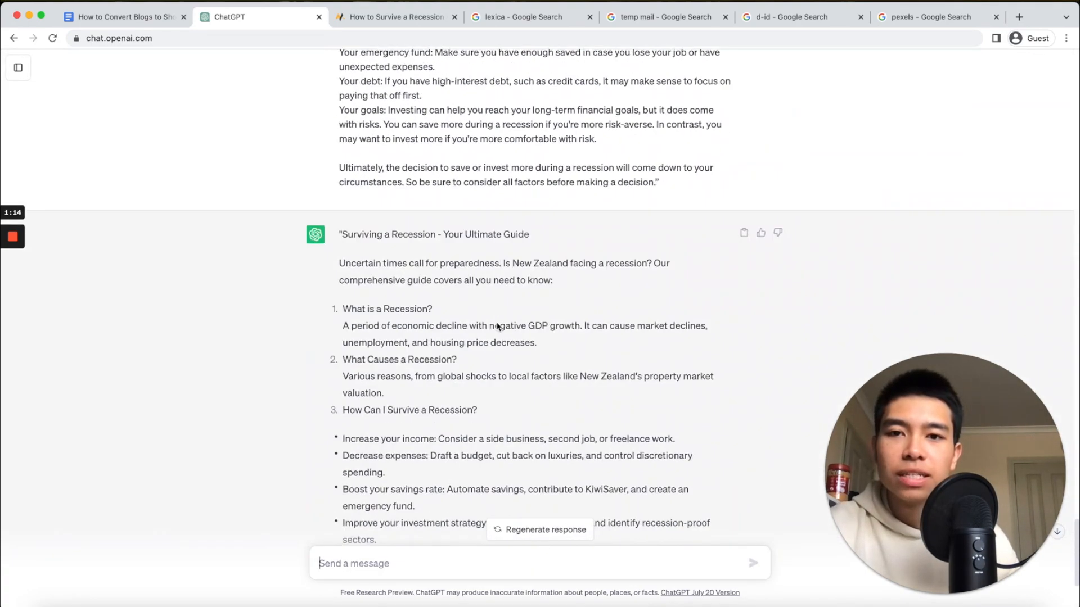
{"action": "scroll", "scroll_direction": "down", "scroll_amount": 3}
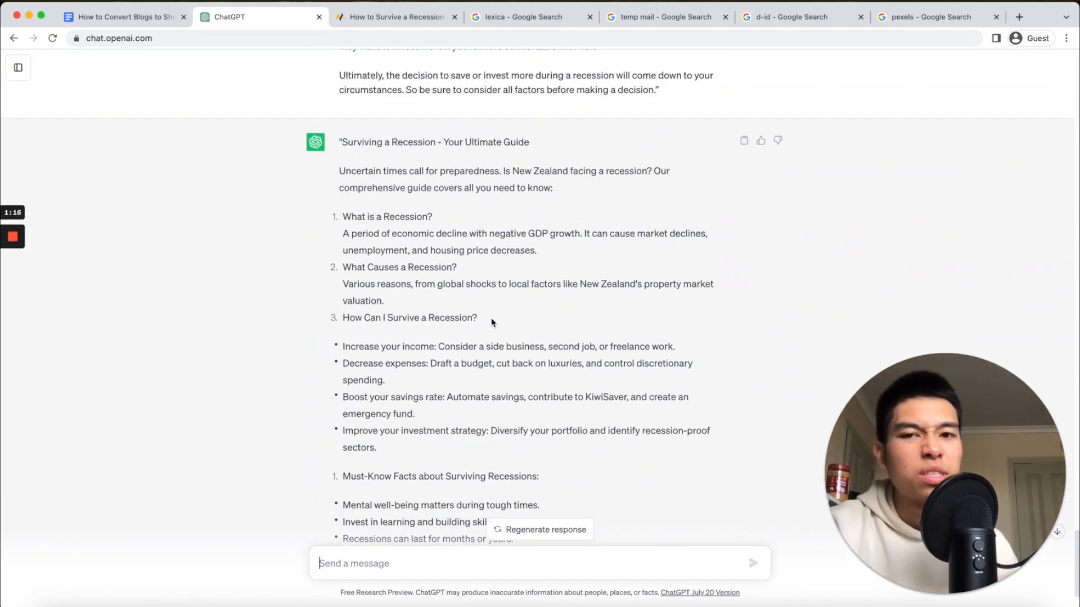
{"action": "scroll", "scroll_direction": "down", "scroll_amount": 3}
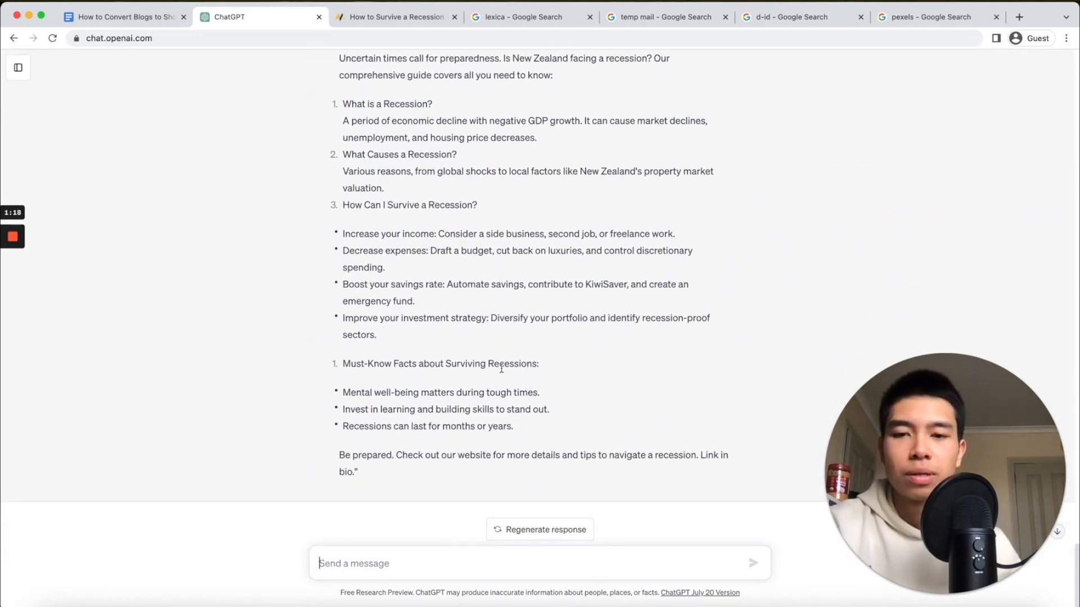
{"action": "left_click", "coordinate": [123, 17]}
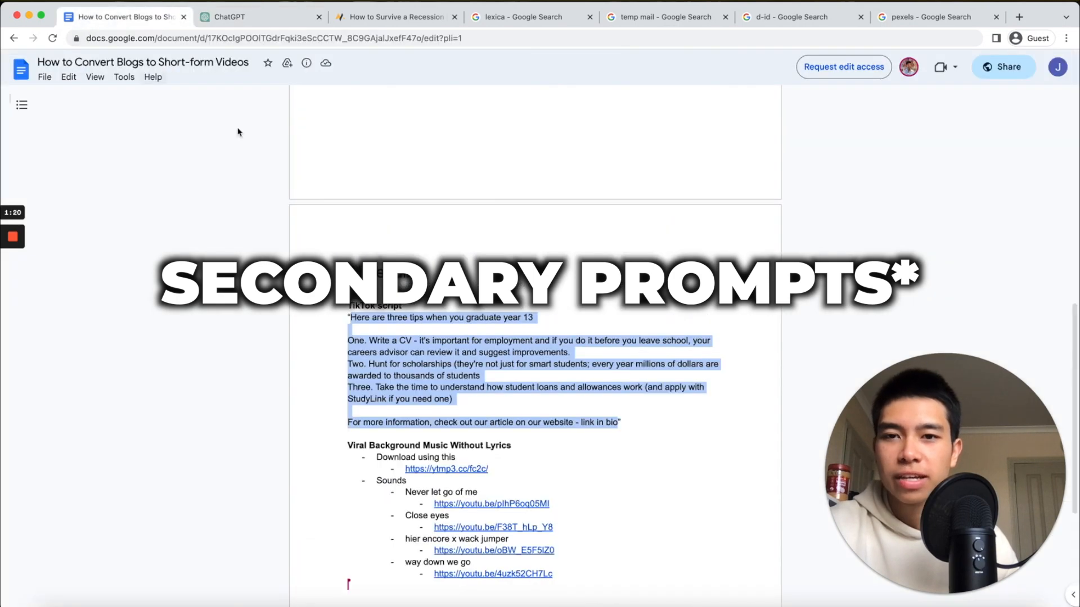
{"action": "scroll", "scroll_direction": "up", "scroll_amount": 3}
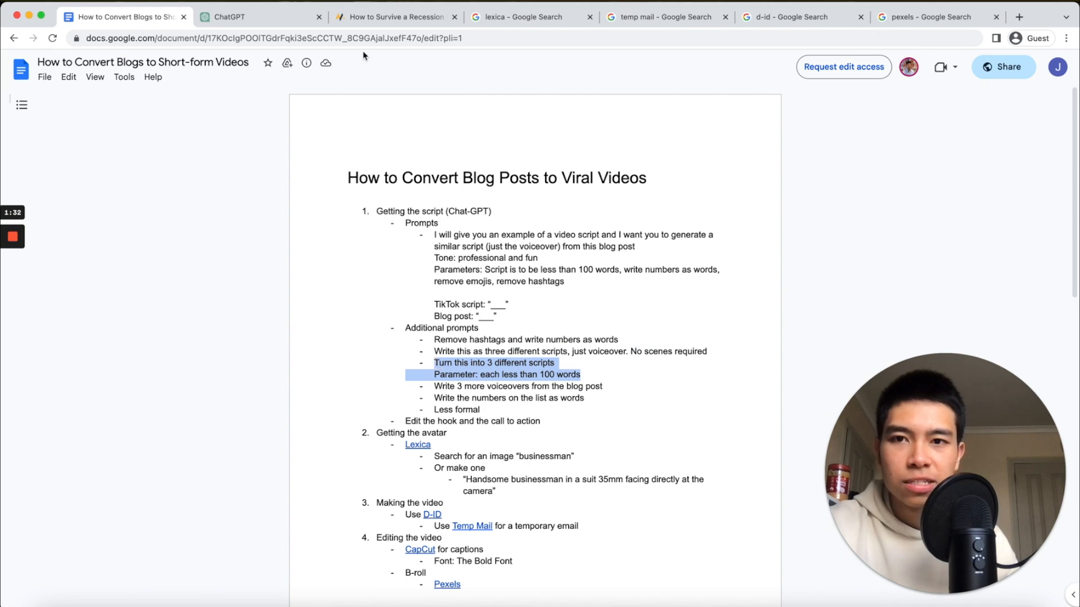
Step: Send the 'Turn this into 3 different scripts' follow-up in ChatGPT, producing Scripts 1, 2 and 3
{"action": "left_click", "coordinate": [263, 17]}
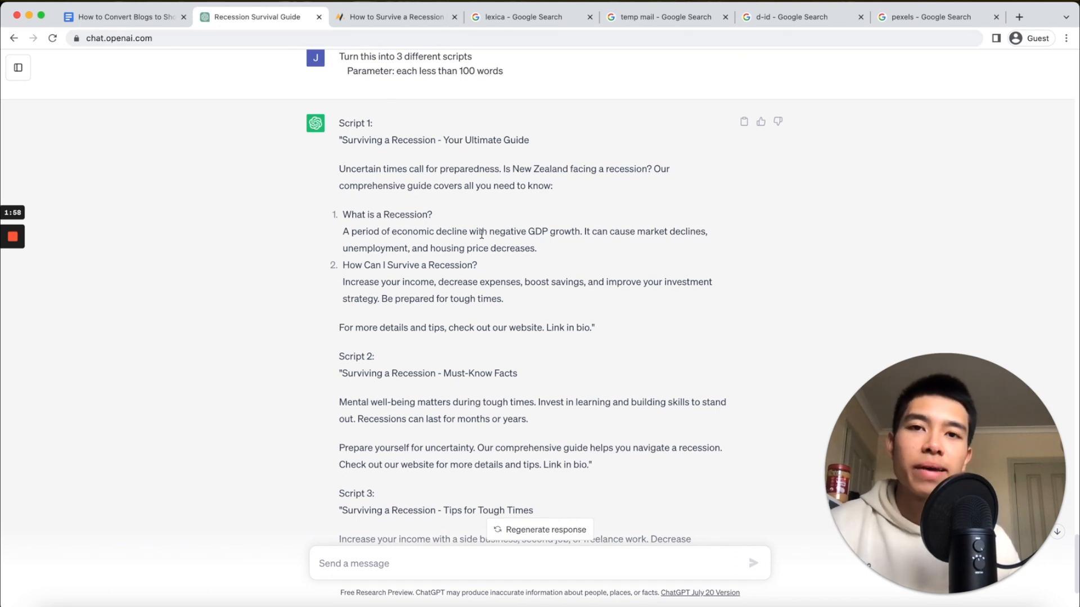
Step: Open lexica.art from the Google results and go to its home page with image search
{"action": "left_click", "coordinate": [523, 17]}
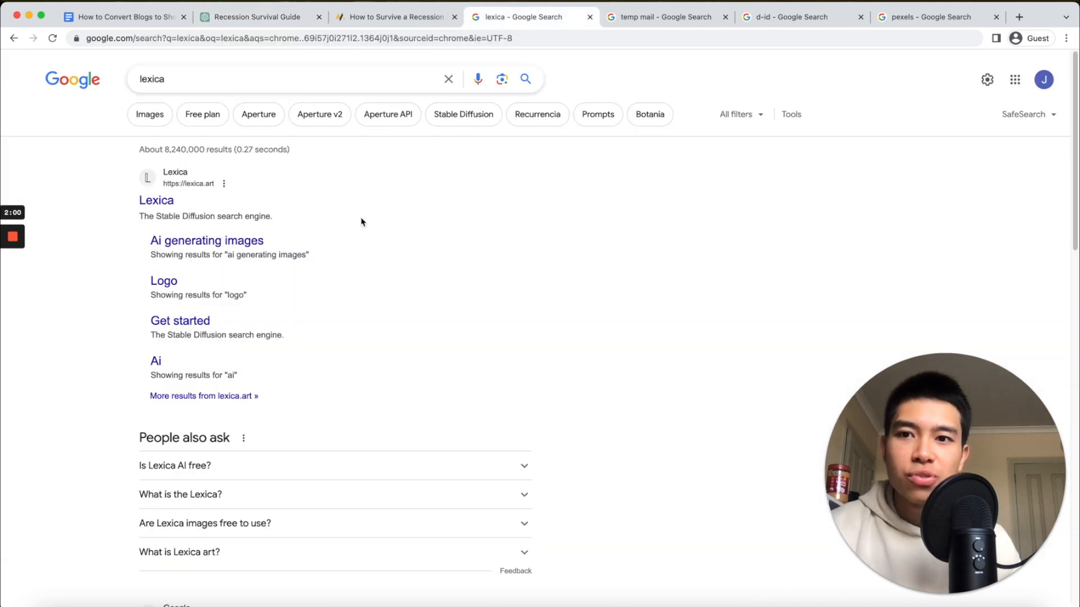
{"action": "left_click", "coordinate": [156, 200]}
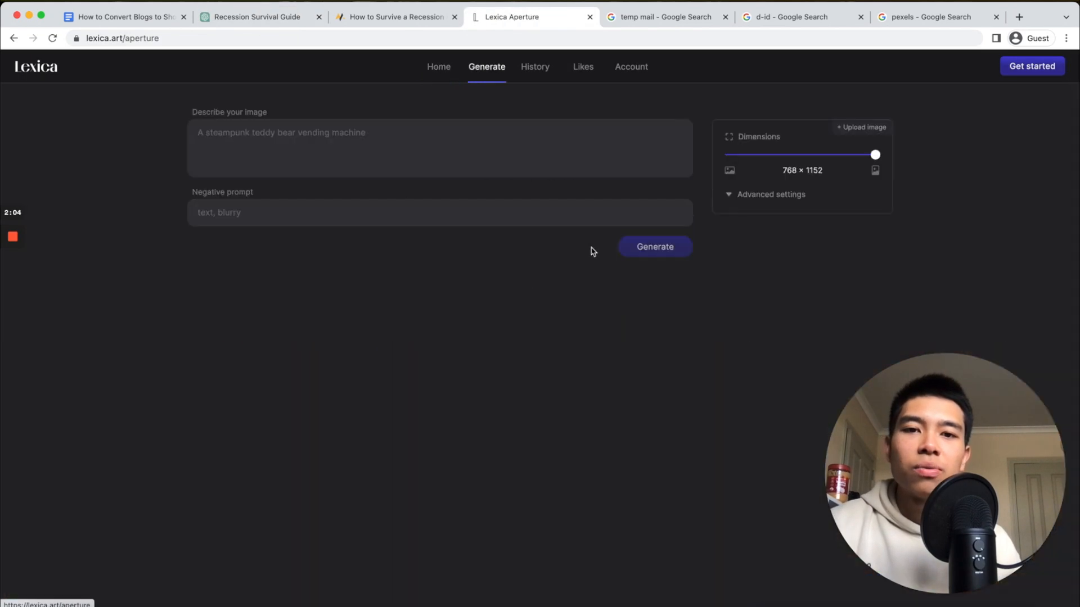
{"action": "left_click", "coordinate": [438, 66]}
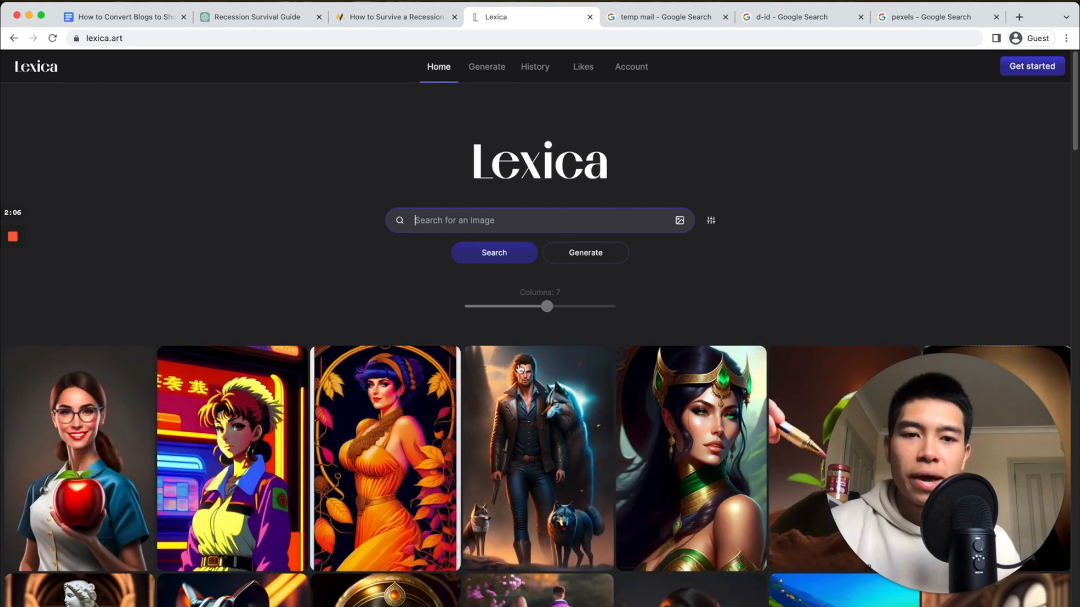
{"action": "scroll", "scroll_direction": "down", "scroll_amount": 3}
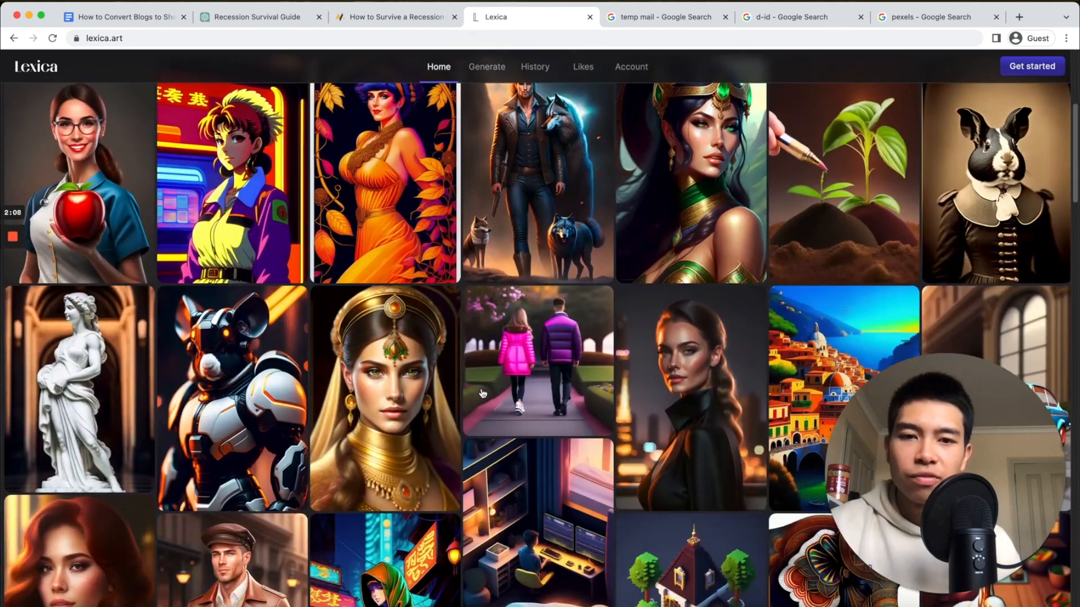
{"action": "scroll", "scroll_direction": "down", "scroll_amount": 3}
{"action": "type", "text": "bus"}
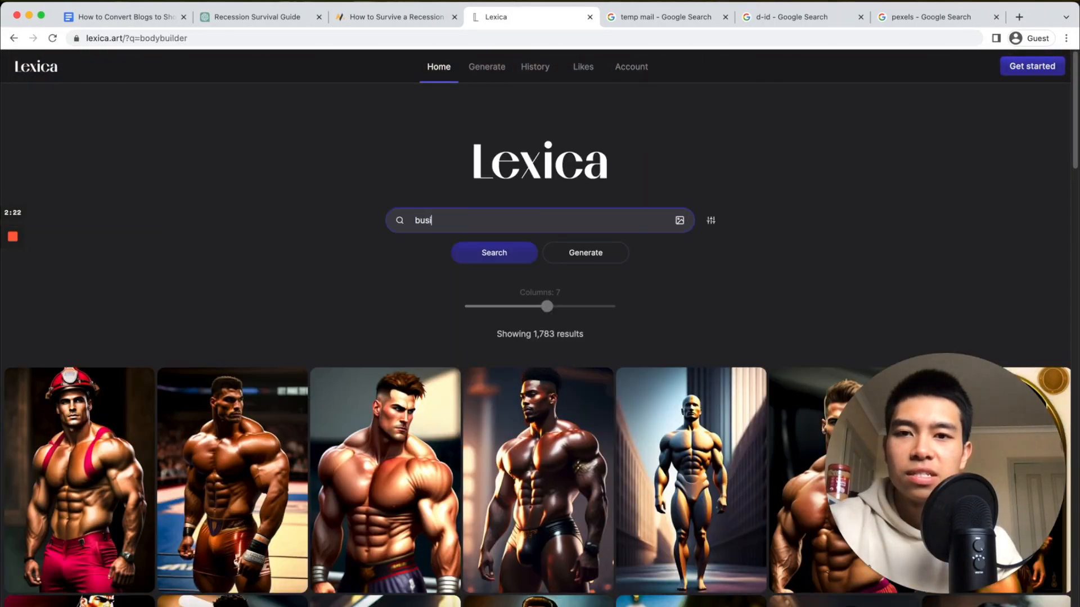
Step: Search Lexica for 'businessman' and browse the 1,943 image results
{"action": "type", "text": "nessman"}
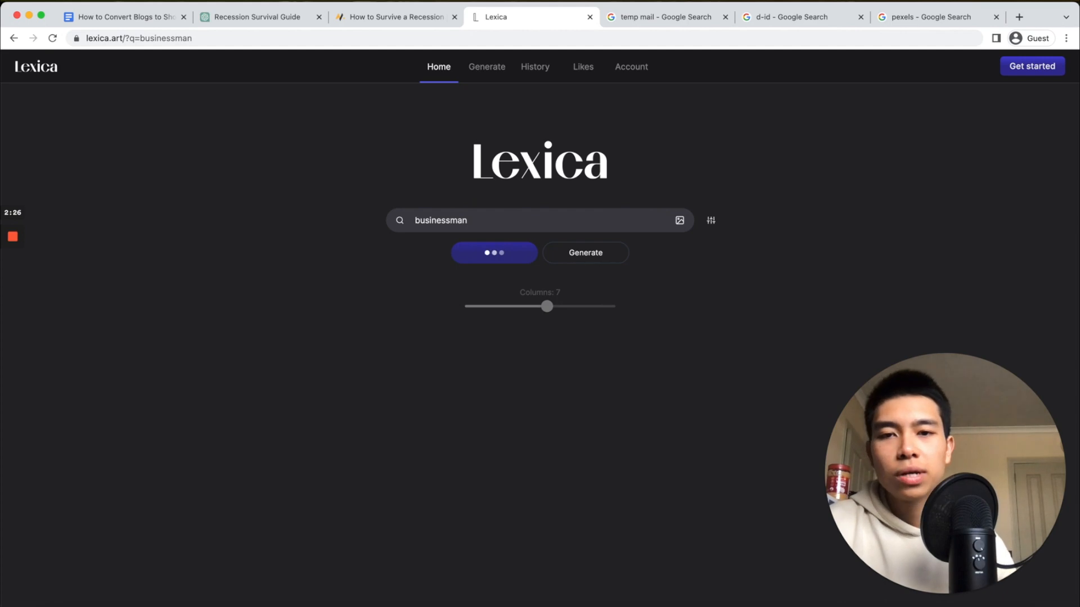
{"action": "left_click", "coordinate": [492, 253]}
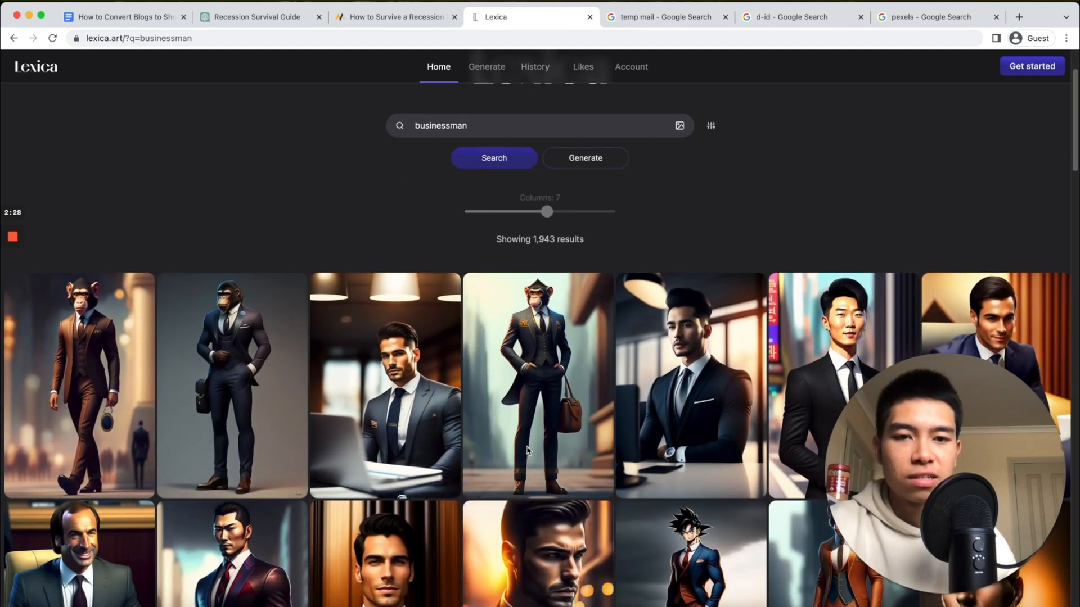
{"action": "scroll", "scroll_direction": "down", "scroll_amount": 3}
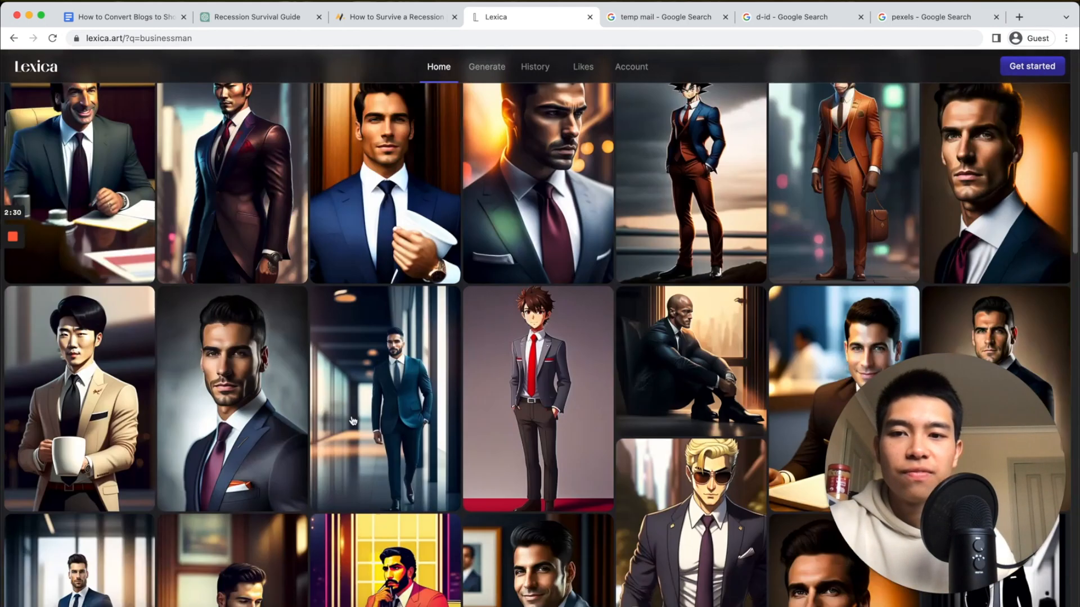
{"action": "scroll", "scroll_direction": "down", "scroll_amount": 3}
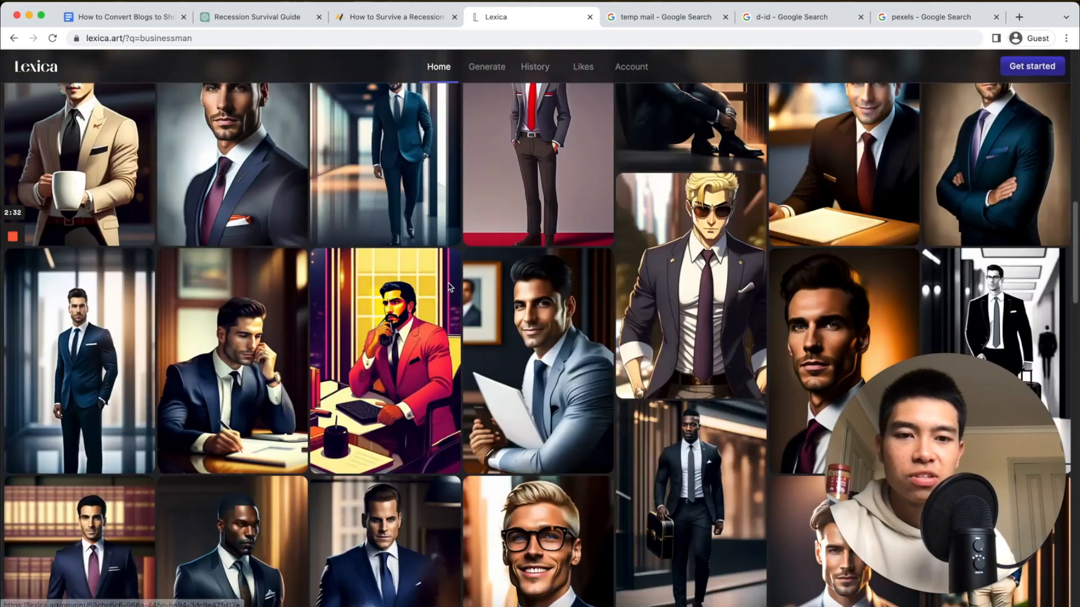
{"action": "scroll", "scroll_direction": "down", "scroll_amount": 3}
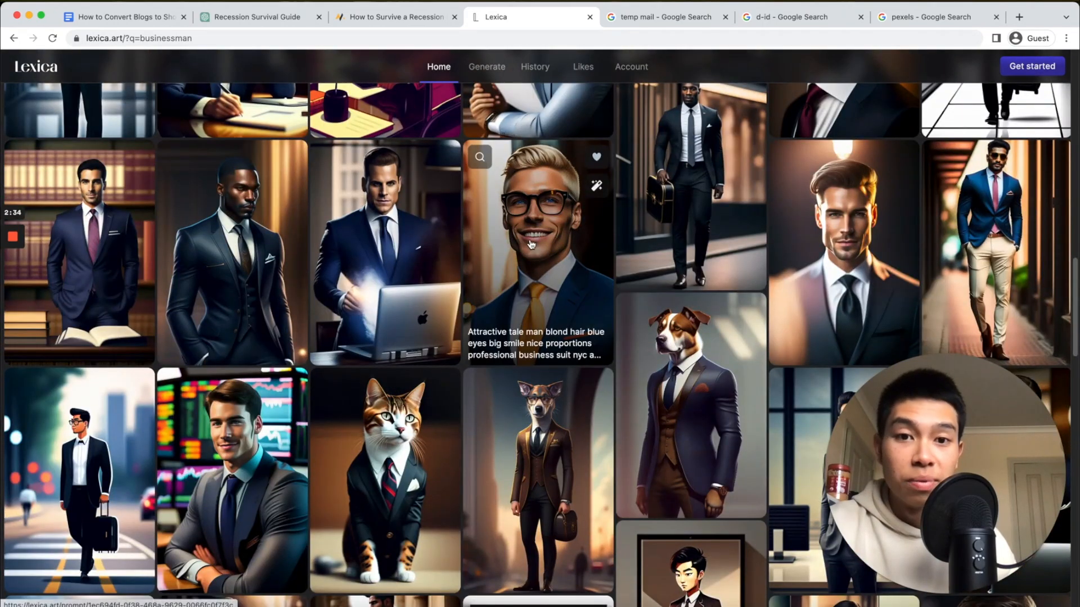
{"action": "scroll", "scroll_direction": "up", "scroll_amount": 3}
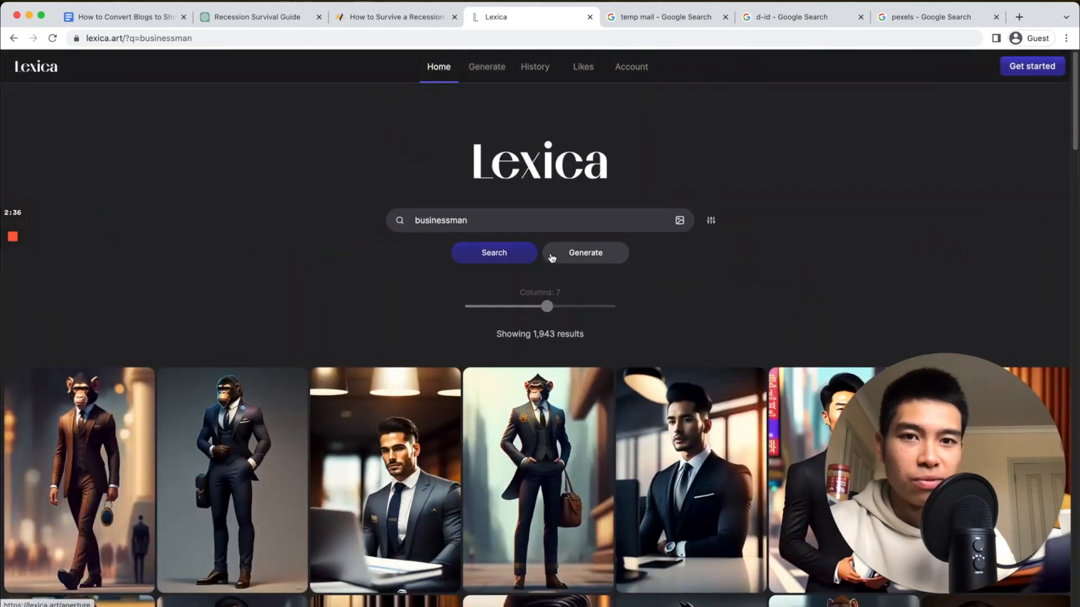
Step: Hit Lexica's generator sign-in wall, then look up 'temp mail' services on Google
{"action": "left_click", "coordinate": [585, 253]}
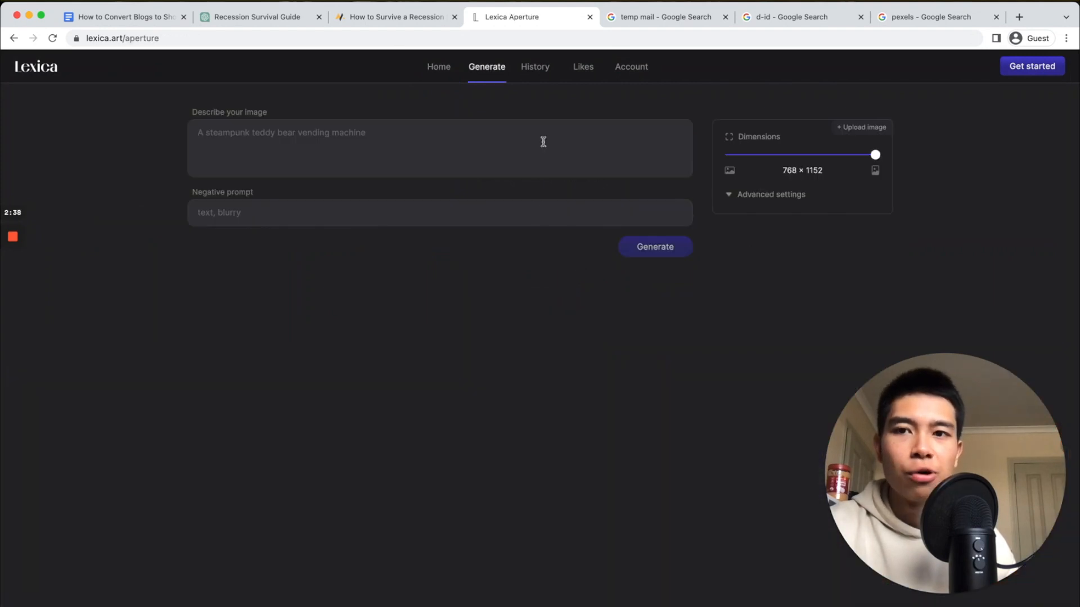
{"action": "mouse_move", "coordinate": [548, 183]}
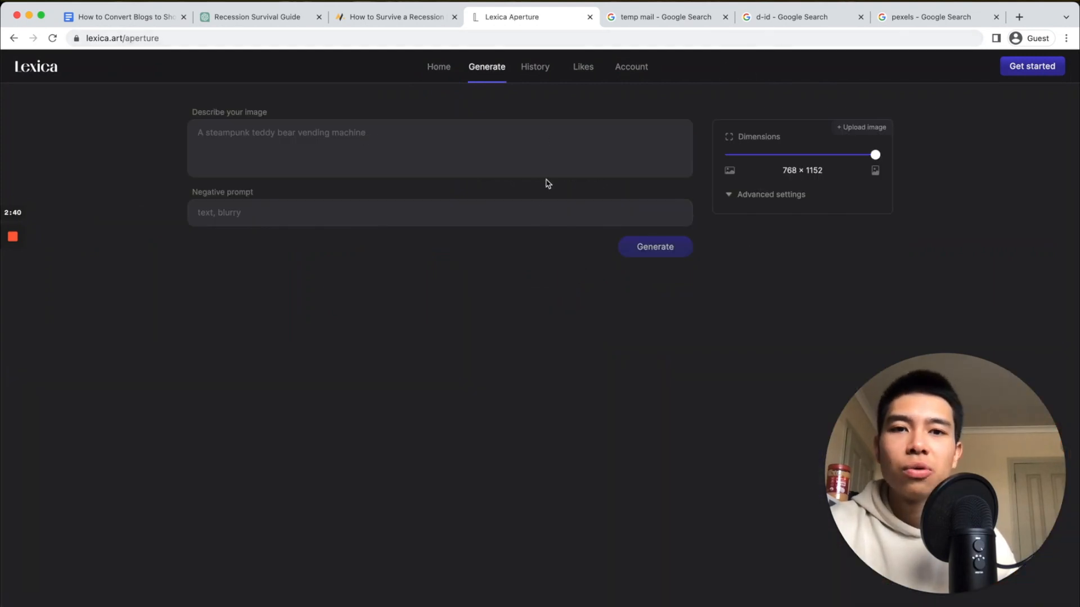
{"action": "left_click", "coordinate": [654, 247]}
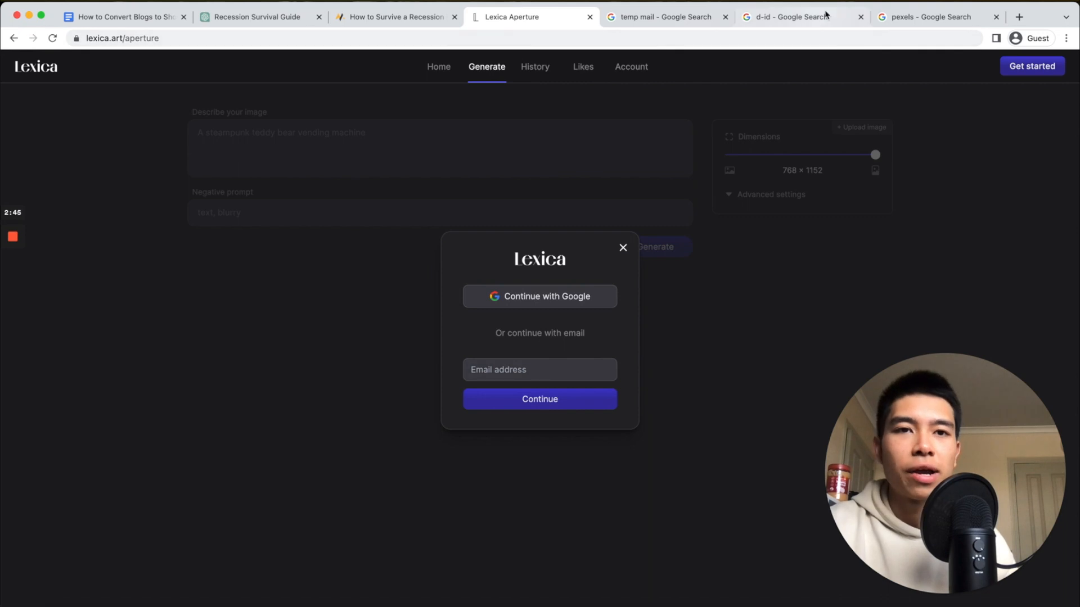
{"action": "left_click", "coordinate": [664, 17]}
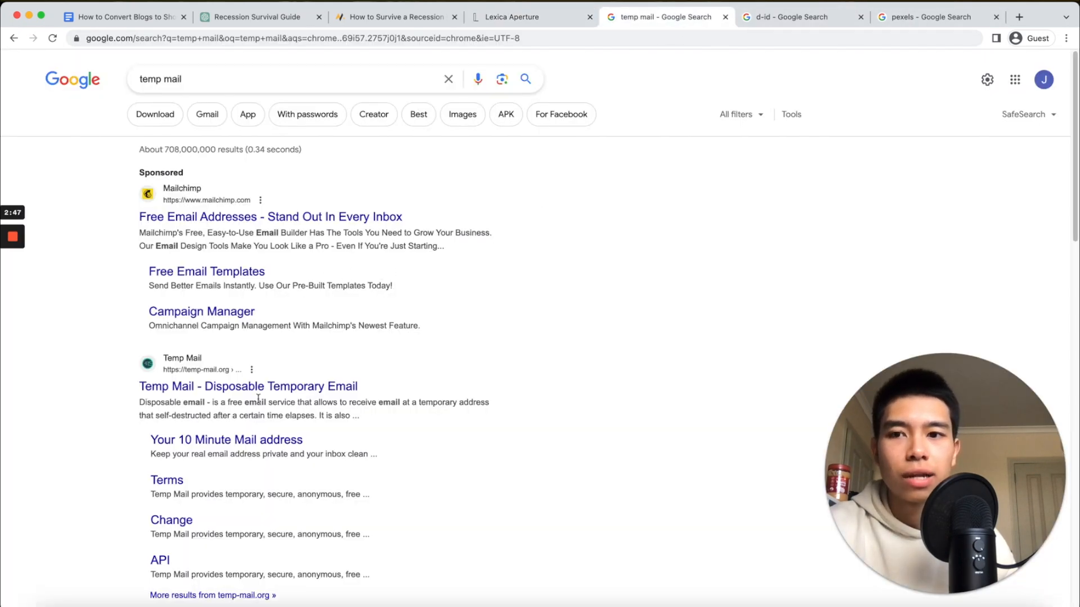
{"action": "left_click", "coordinate": [248, 386]}
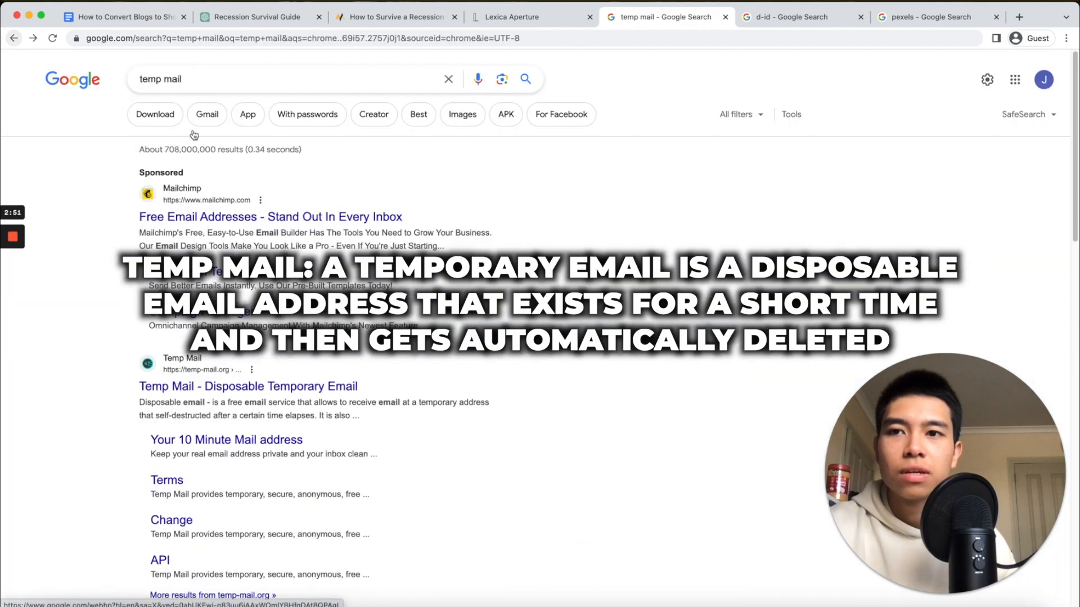
{"action": "scroll", "scroll_direction": "down", "scroll_amount": 3}
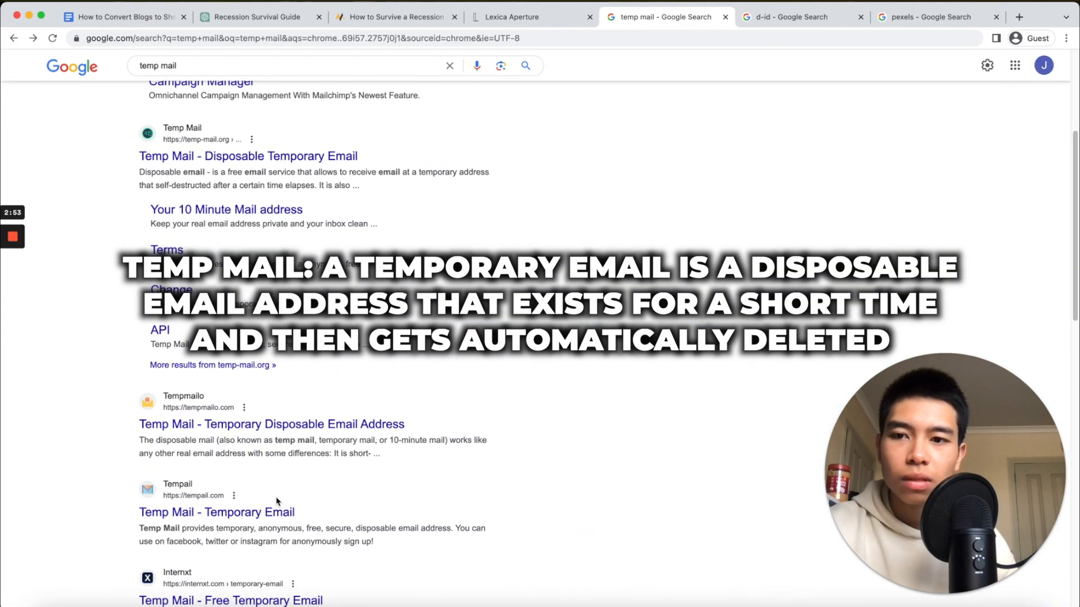
Step: Get a Tempmailo address and request a Lexica login link with it
{"action": "left_click", "coordinate": [271, 424]}
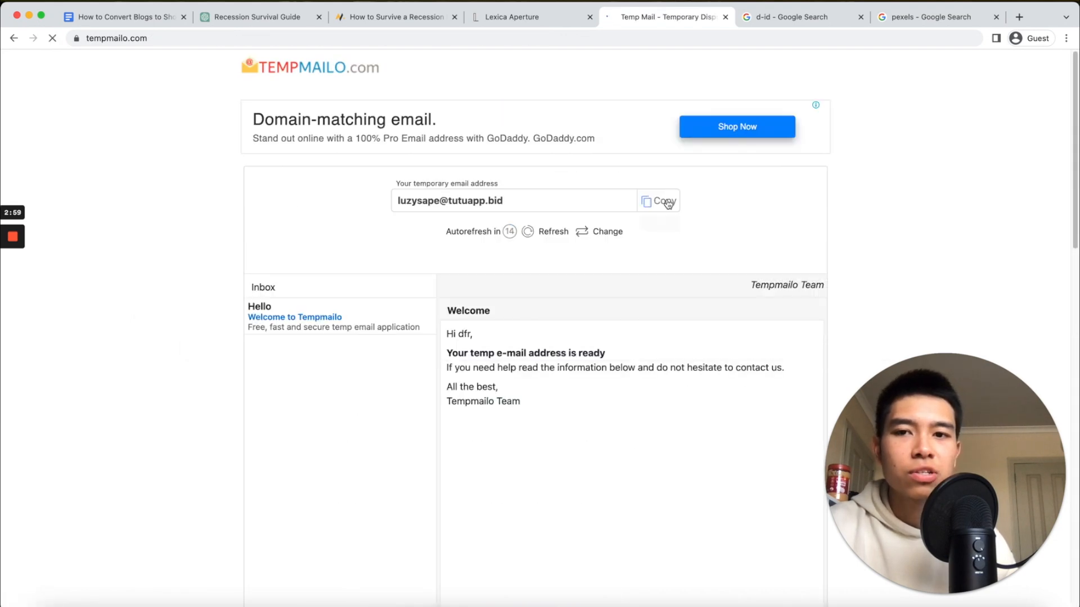
{"action": "left_click", "coordinate": [529, 17]}
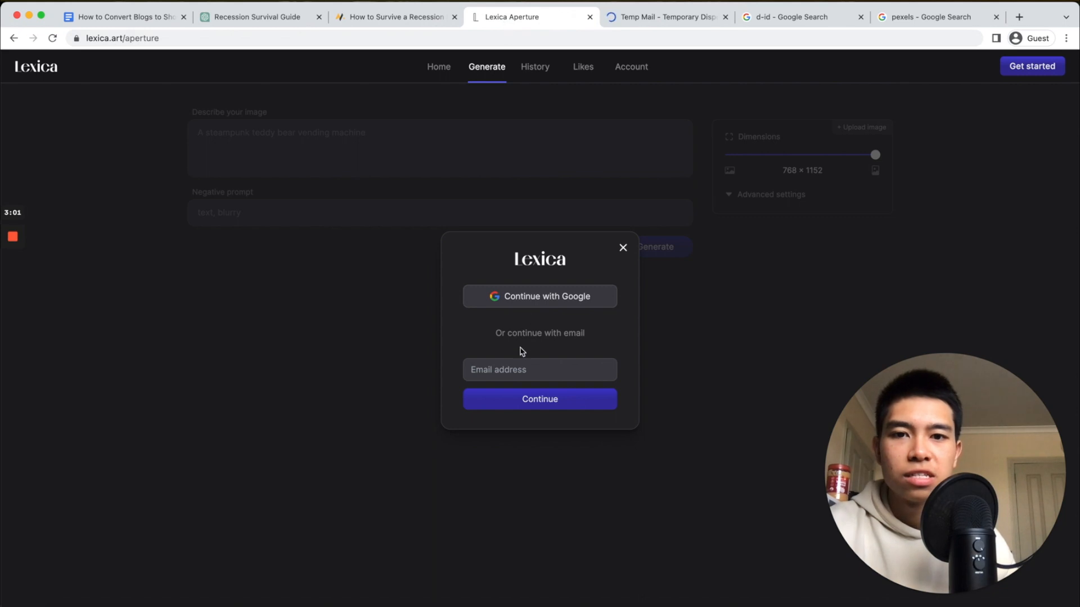
{"action": "left_click", "coordinate": [539, 398]}
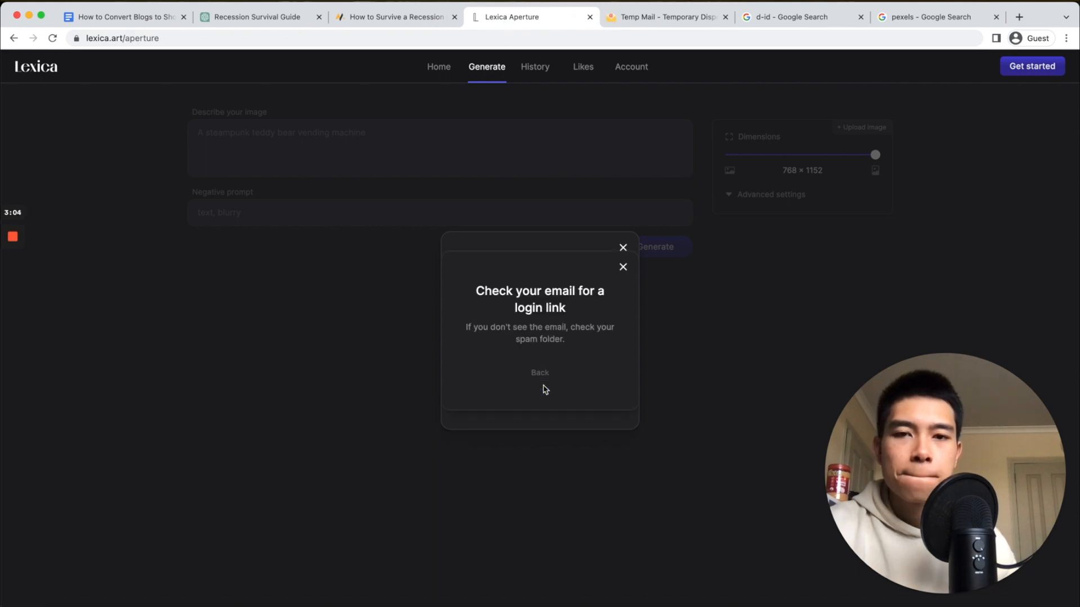
Step: Open the Log in to Lexica email and follow the link to sign in
{"action": "left_click", "coordinate": [666, 17]}
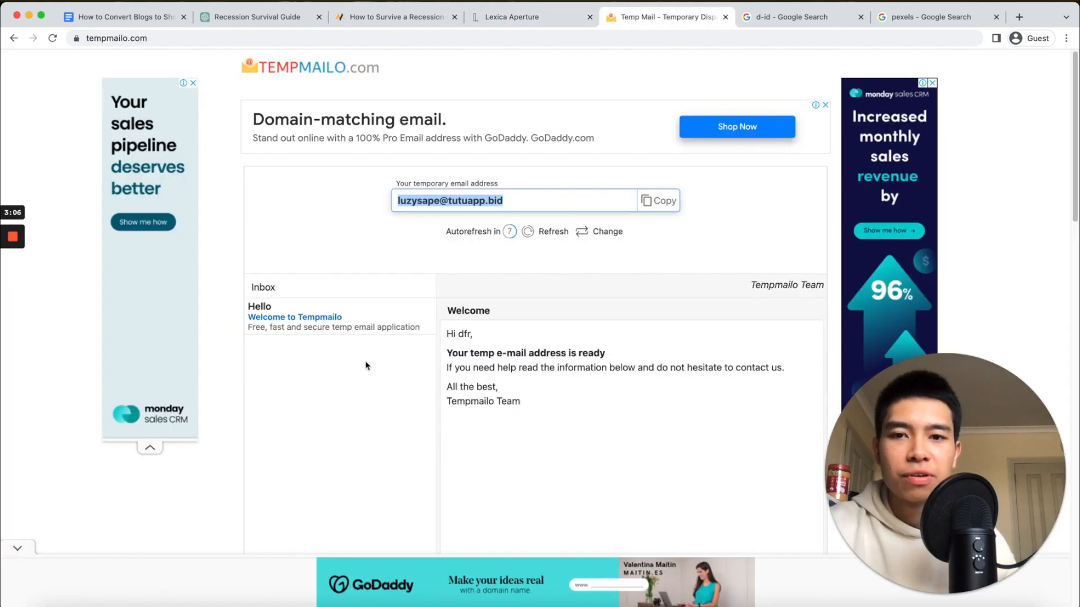
{"action": "mouse_move", "coordinate": [470, 363]}
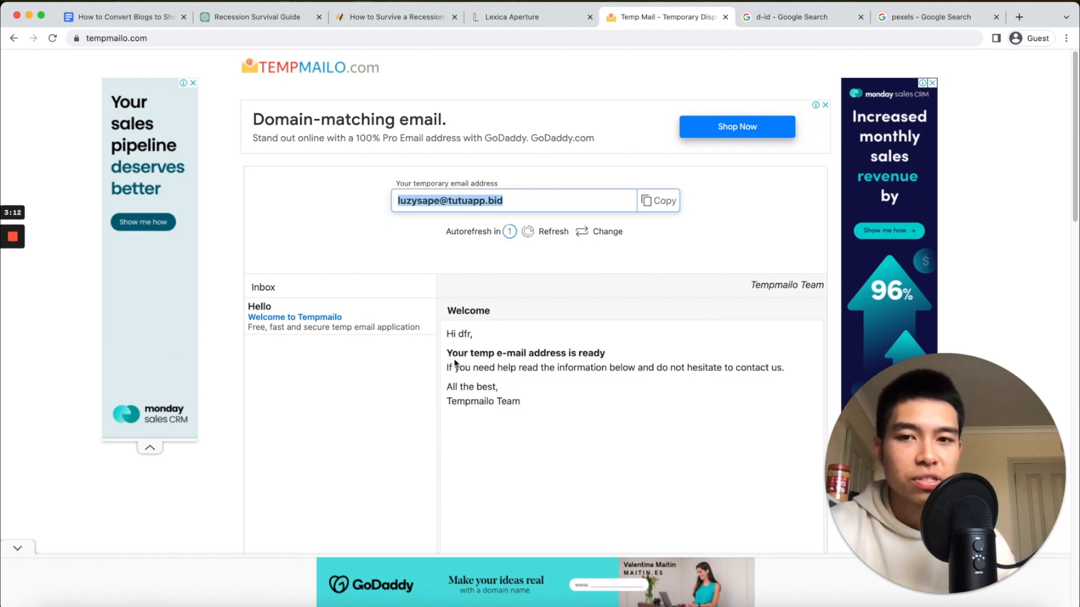
{"action": "left_click", "coordinate": [317, 317]}
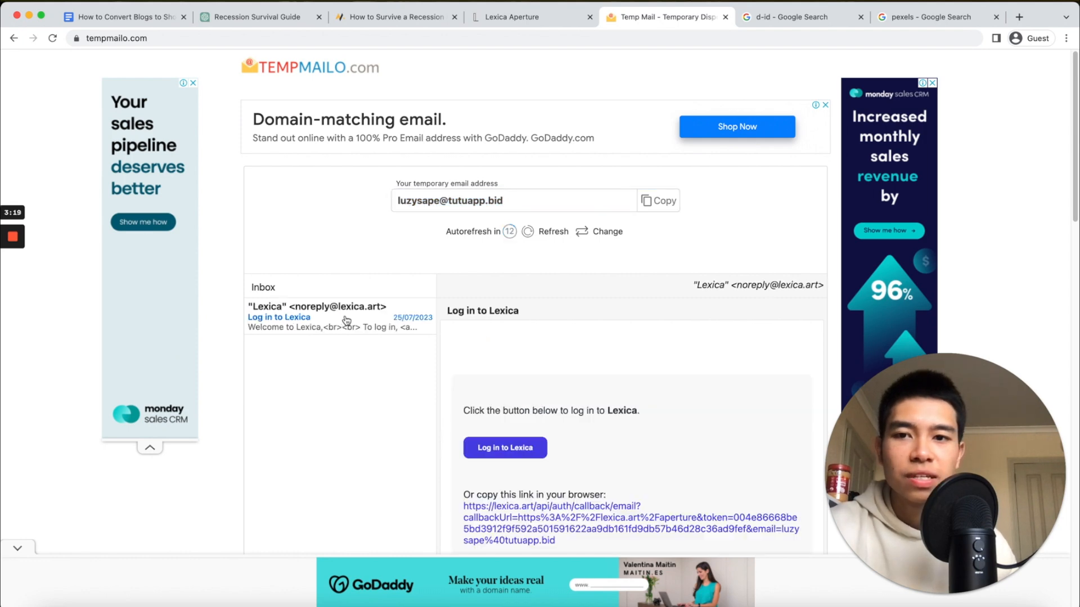
{"action": "left_click", "coordinate": [503, 448]}
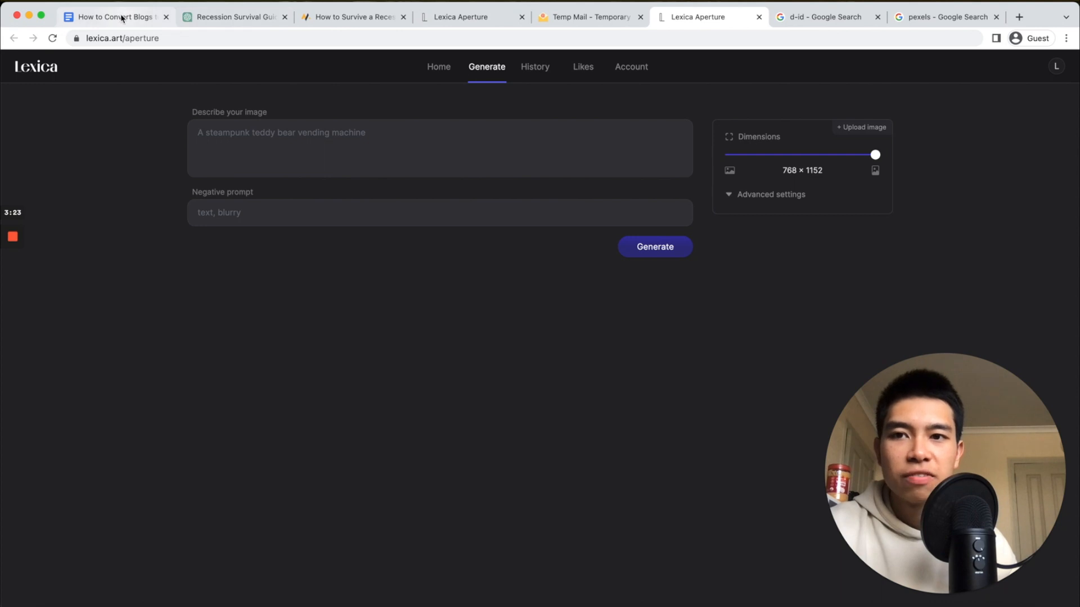
Step: Generate four 'Handsome businessman in a suit 35mm' portraits in Lexica and download the first
{"action": "left_click", "coordinate": [114, 16]}
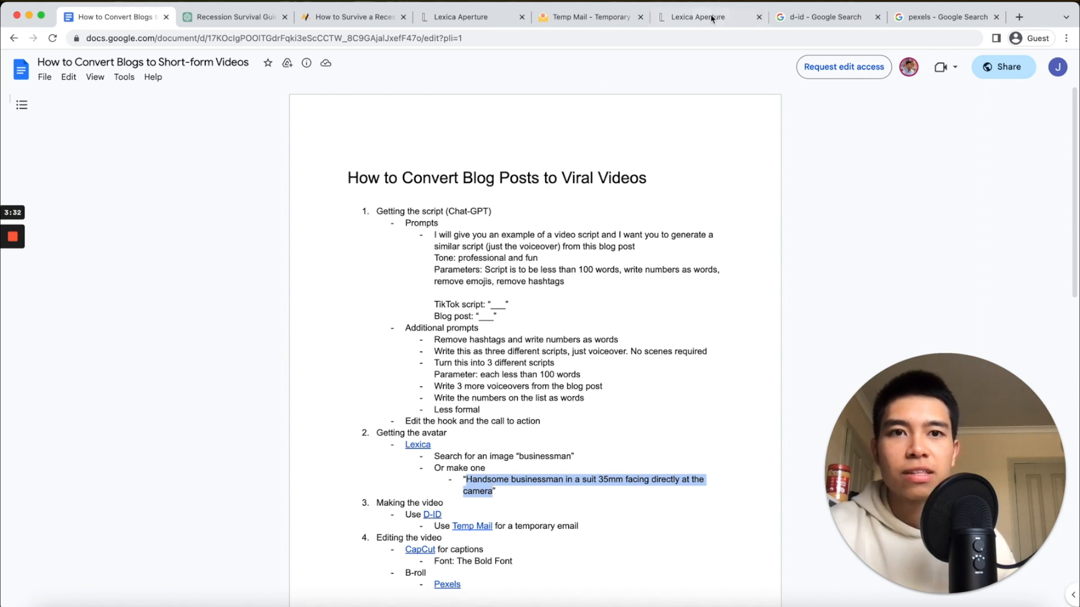
{"action": "left_click", "coordinate": [702, 17]}
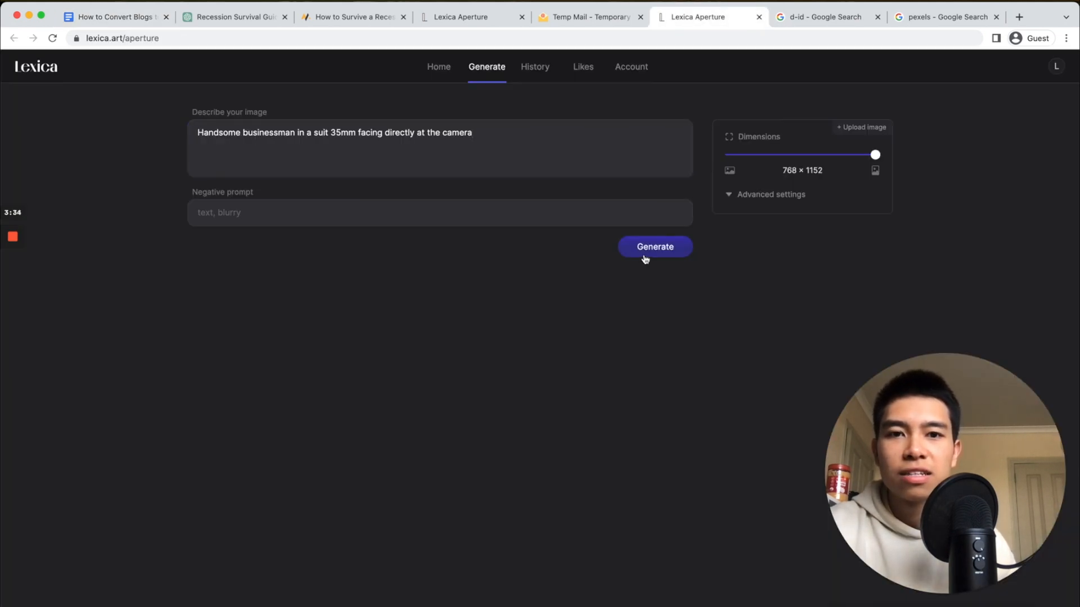
{"action": "left_click", "coordinate": [655, 246]}
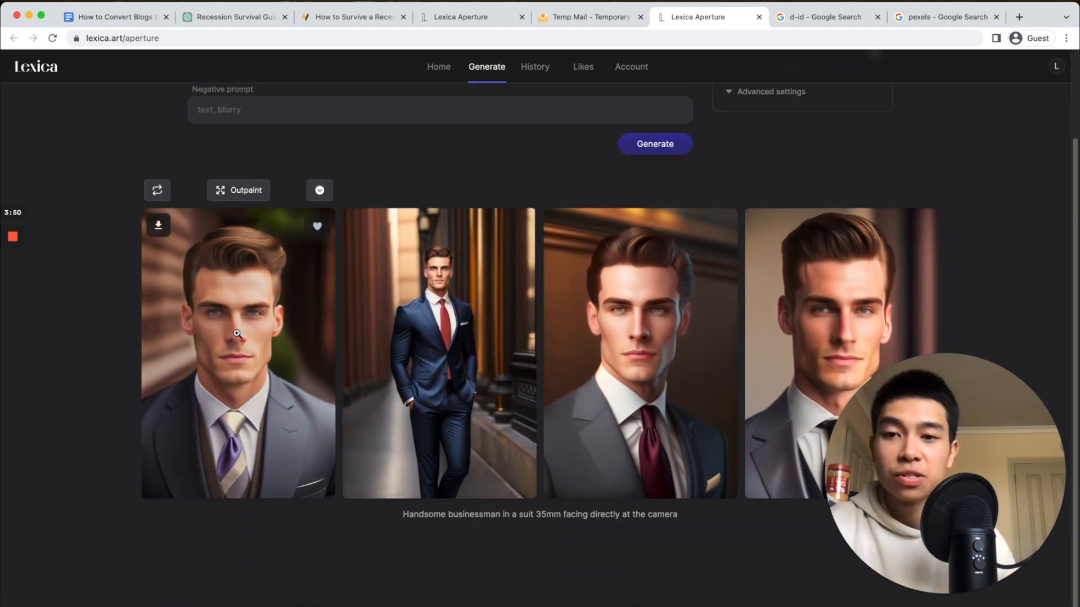
{"action": "left_click", "coordinate": [159, 225]}
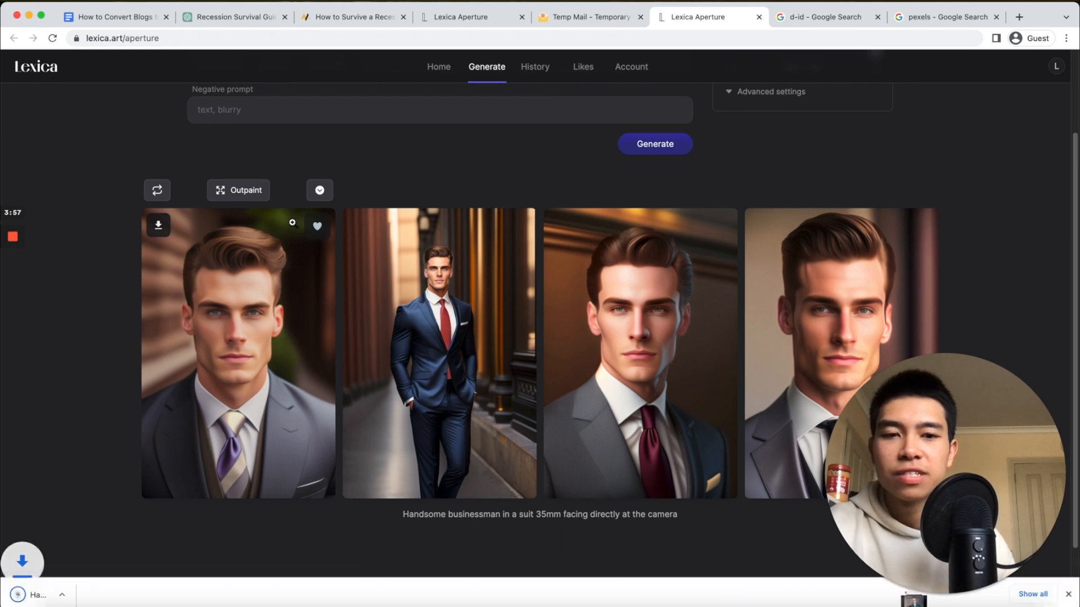
Step: Open the D-ID website from the Google search for d-id
{"action": "left_click", "coordinate": [158, 224]}
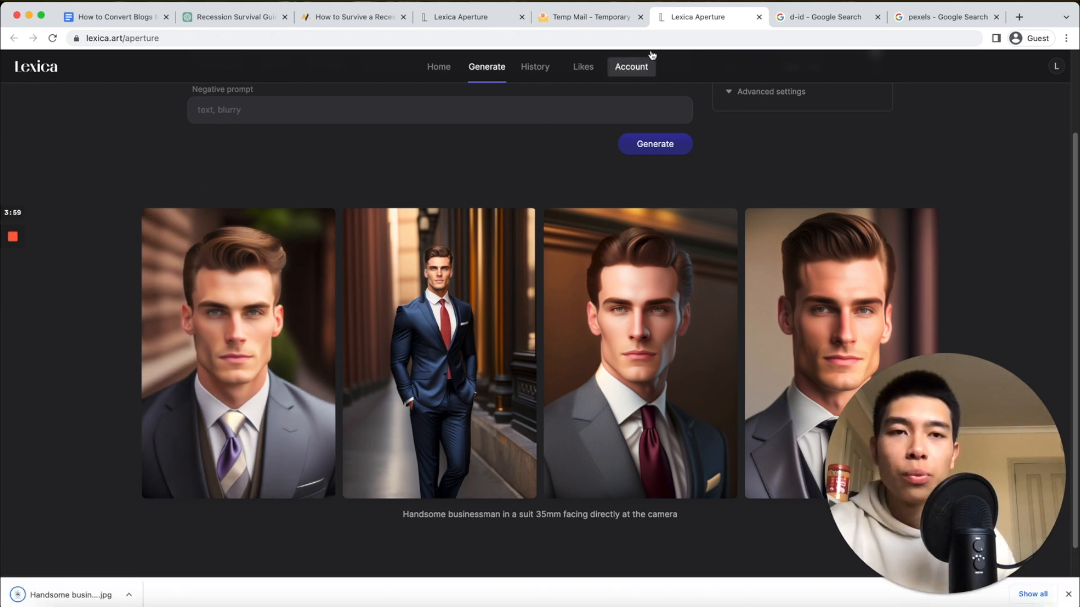
{"action": "left_click", "coordinate": [820, 17]}
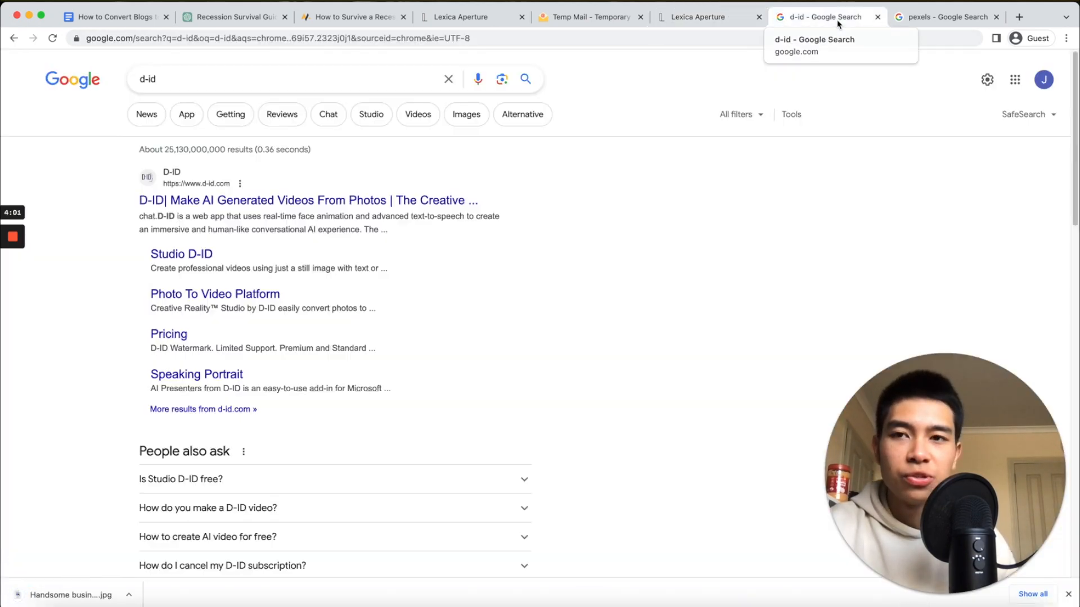
{"action": "mouse_move", "coordinate": [308, 200]}
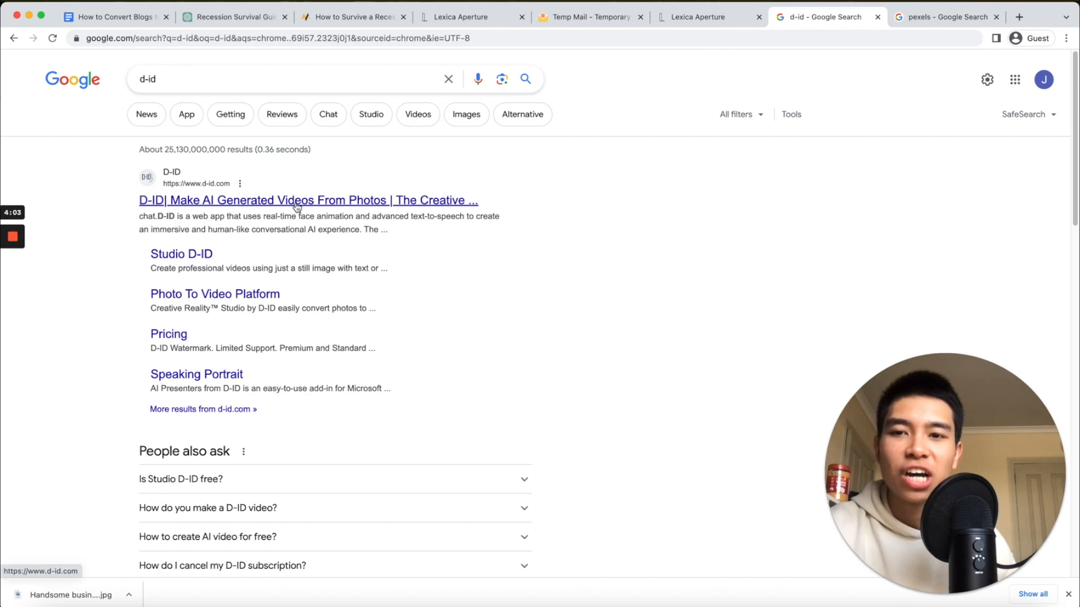
{"action": "left_click", "coordinate": [308, 200]}
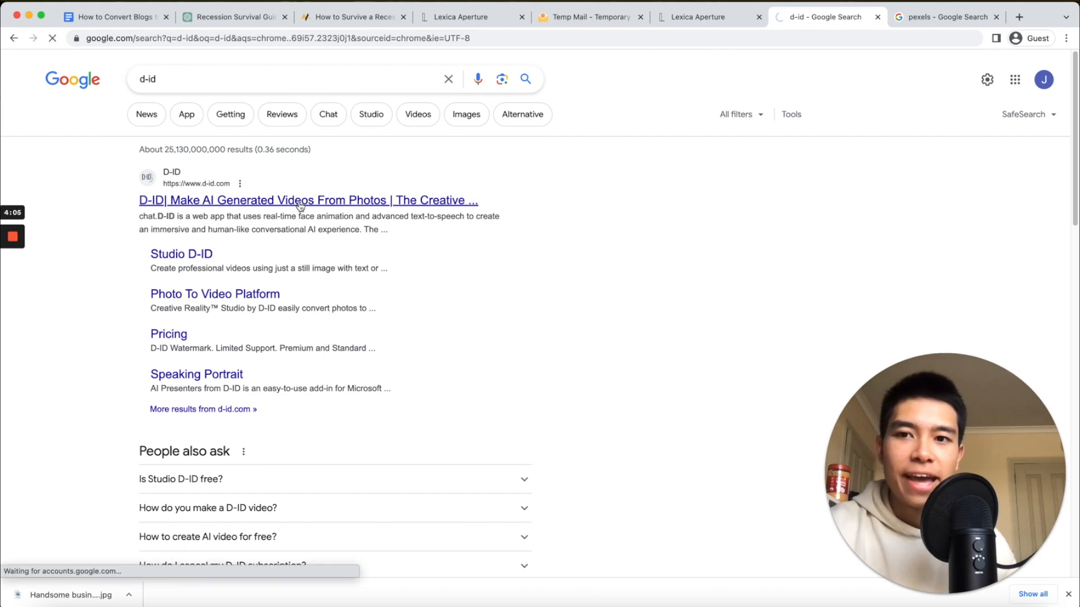
{"action": "left_click", "coordinate": [308, 200]}
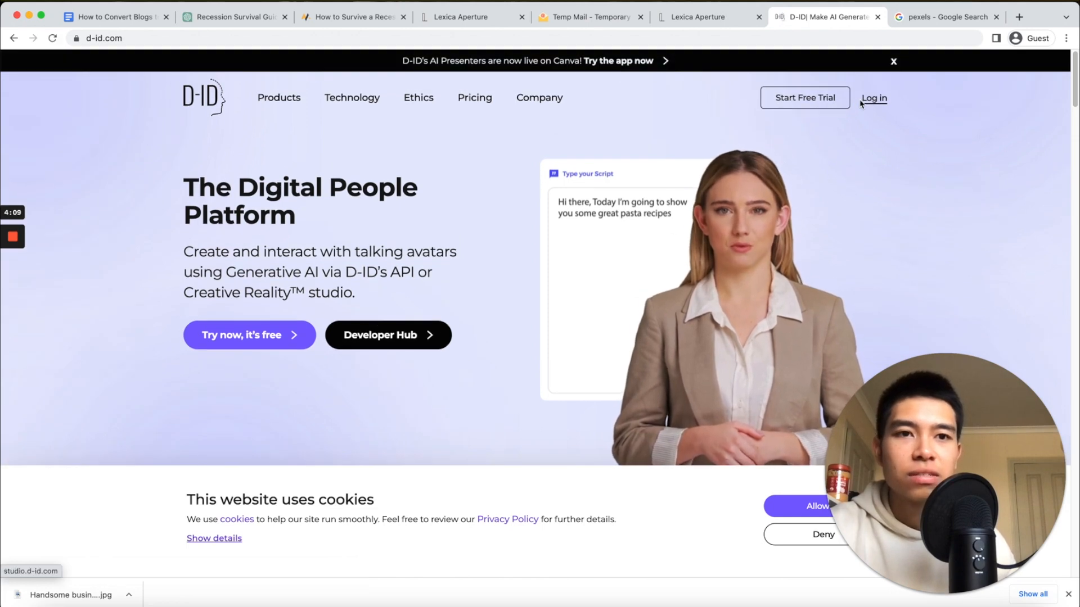
Step: Create a D-ID account with the temporary email address and a new password
{"action": "left_click", "coordinate": [247, 335]}
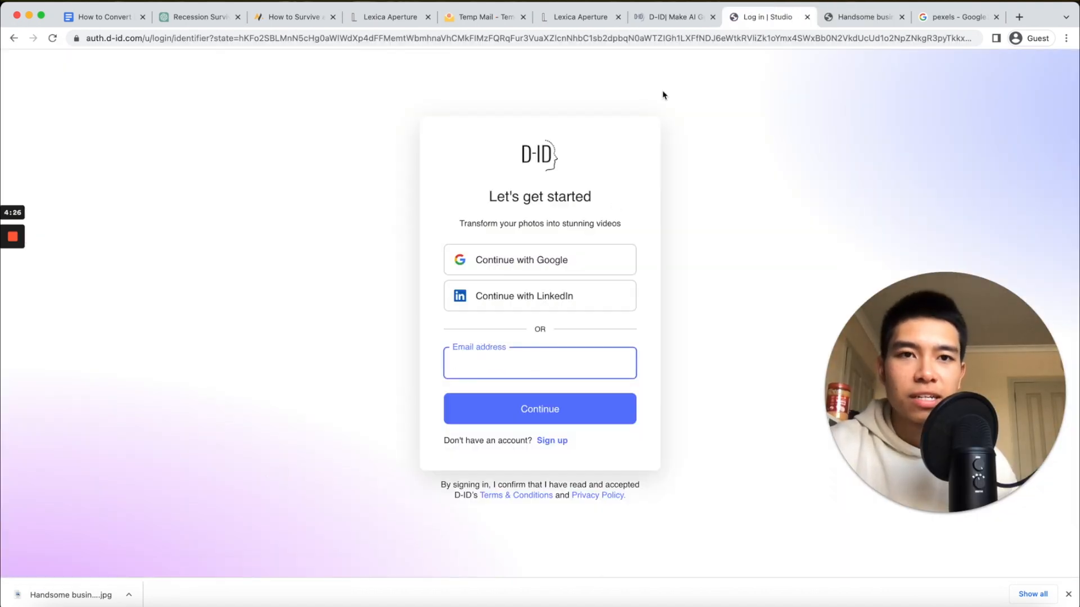
{"action": "left_click", "coordinate": [482, 17]}
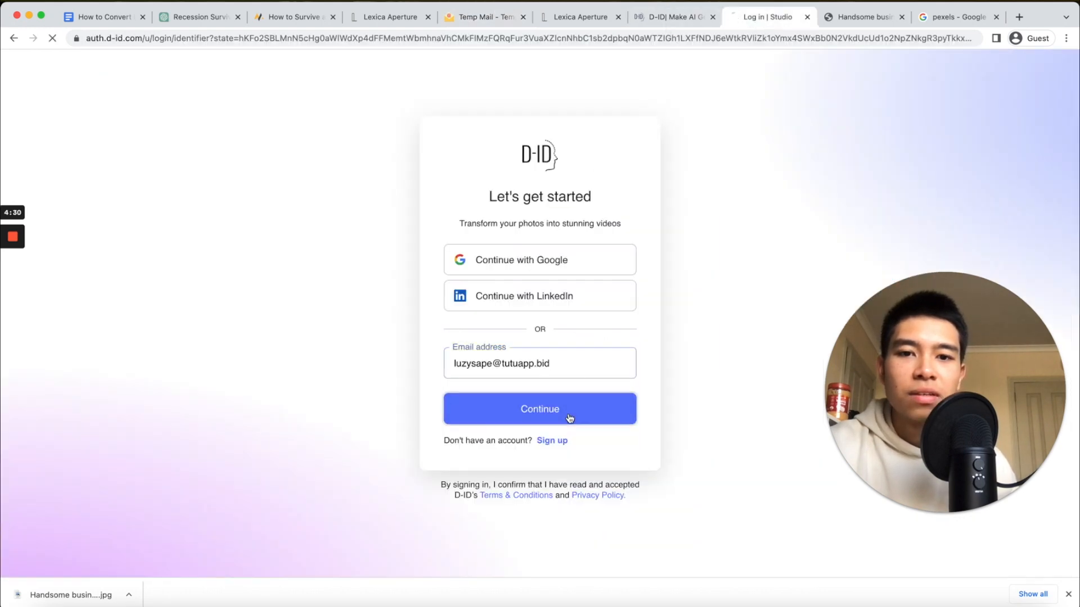
{"action": "left_click", "coordinate": [538, 409]}
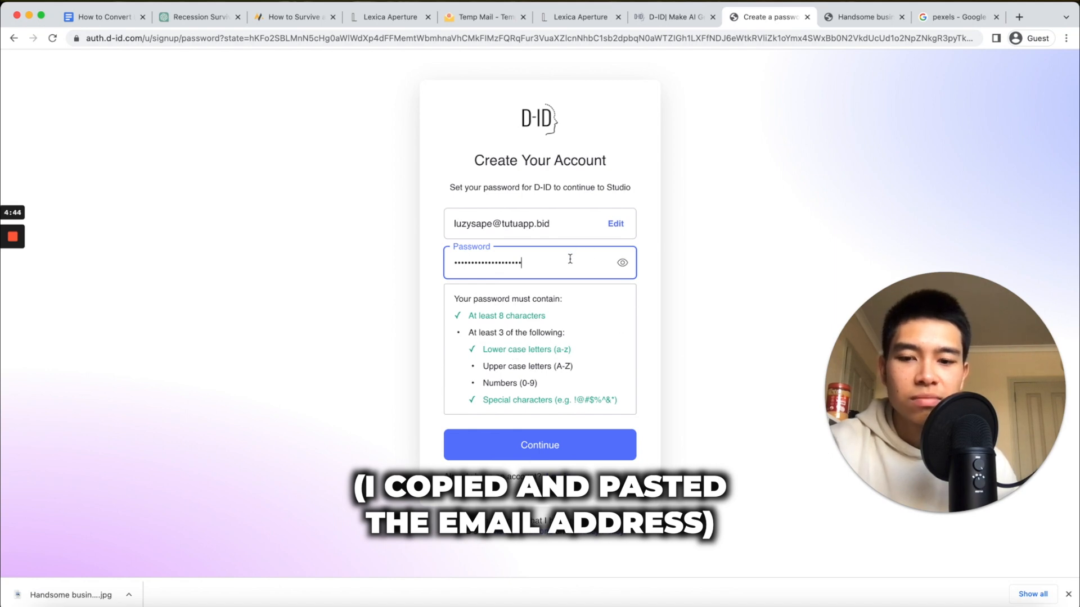
{"action": "left_click", "coordinate": [538, 446]}
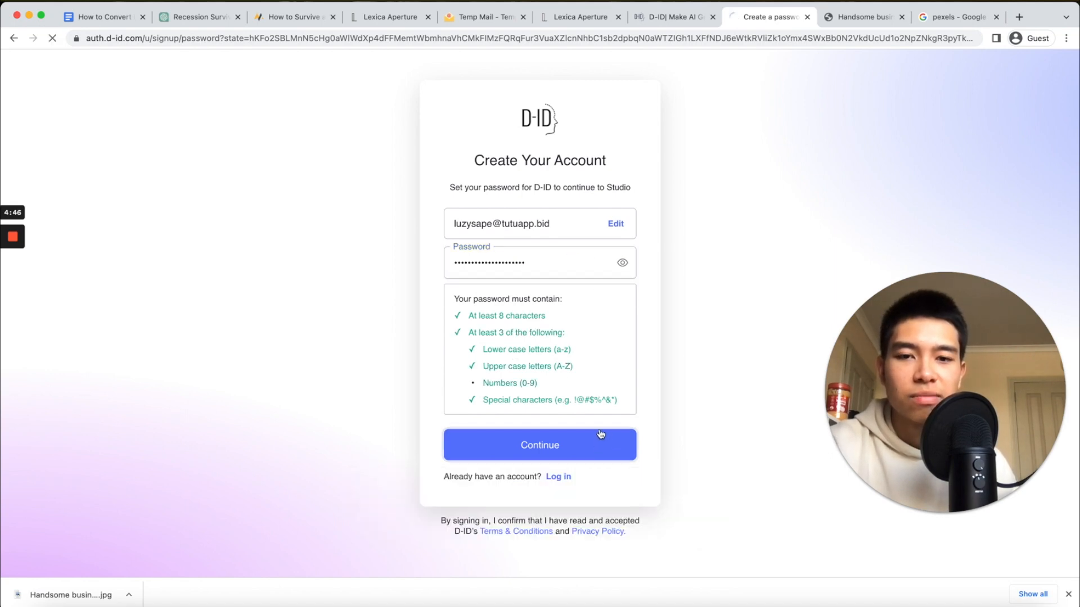
Step: Verify the D-ID account via the Tempmailo inbox and choose Entertainment in onboarding
{"action": "left_click", "coordinate": [538, 444]}
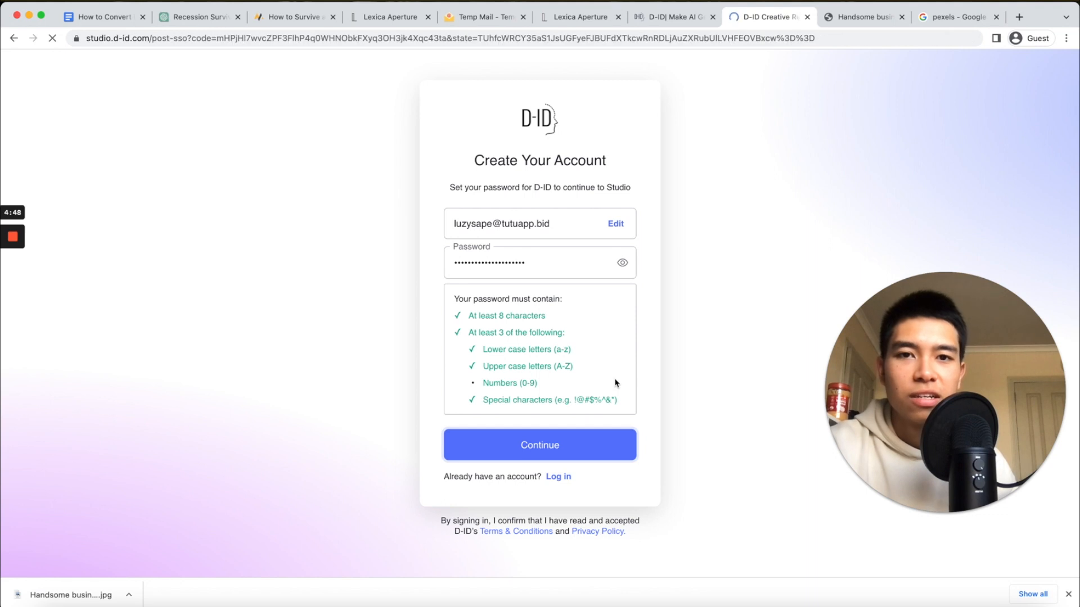
{"action": "left_click", "coordinate": [539, 444]}
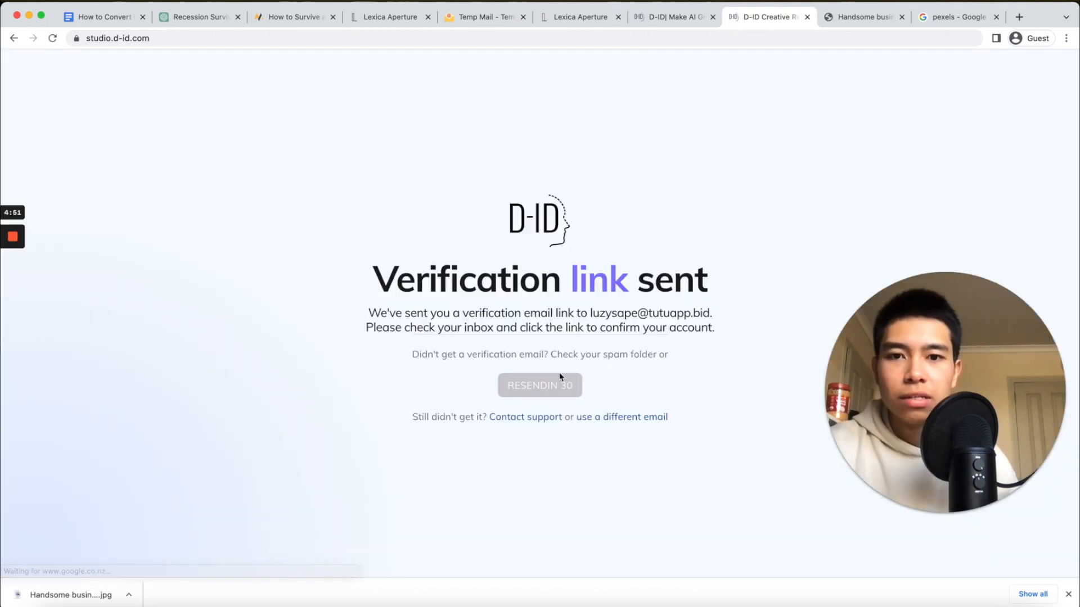
{"action": "mouse_move", "coordinate": [475, 17]}
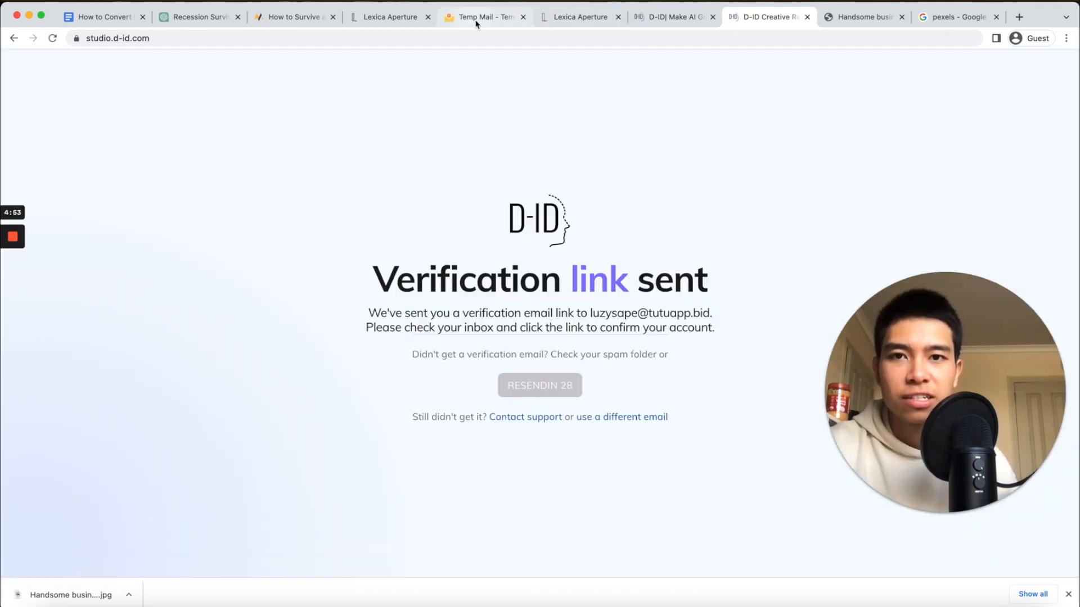
{"action": "left_click", "coordinate": [483, 17]}
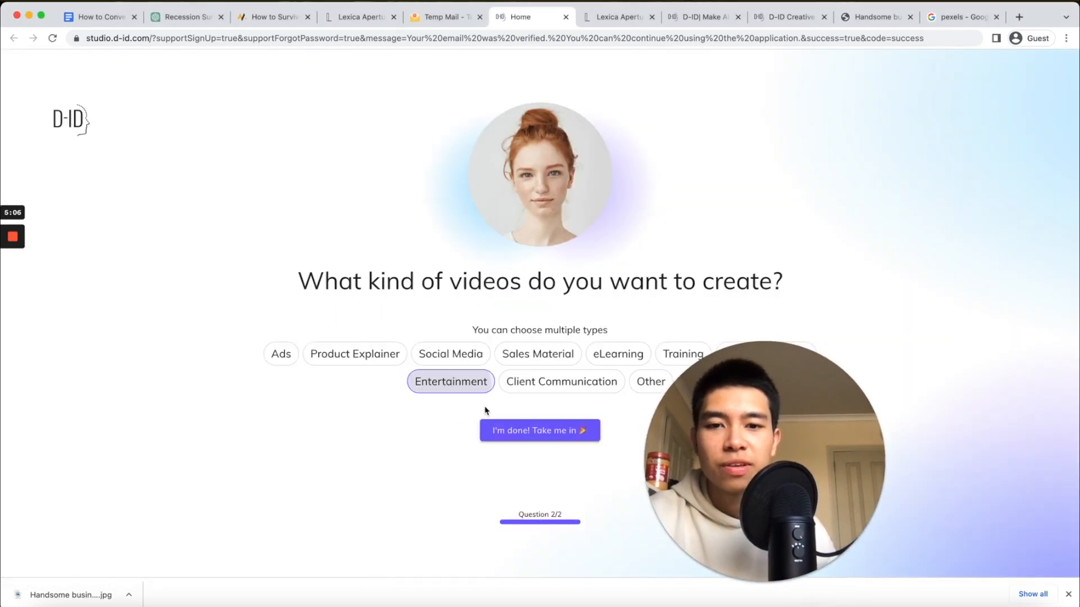
Step: Start a new D-ID video and upload the businessman JPG from Downloads as presenter
{"action": "left_click", "coordinate": [538, 430]}
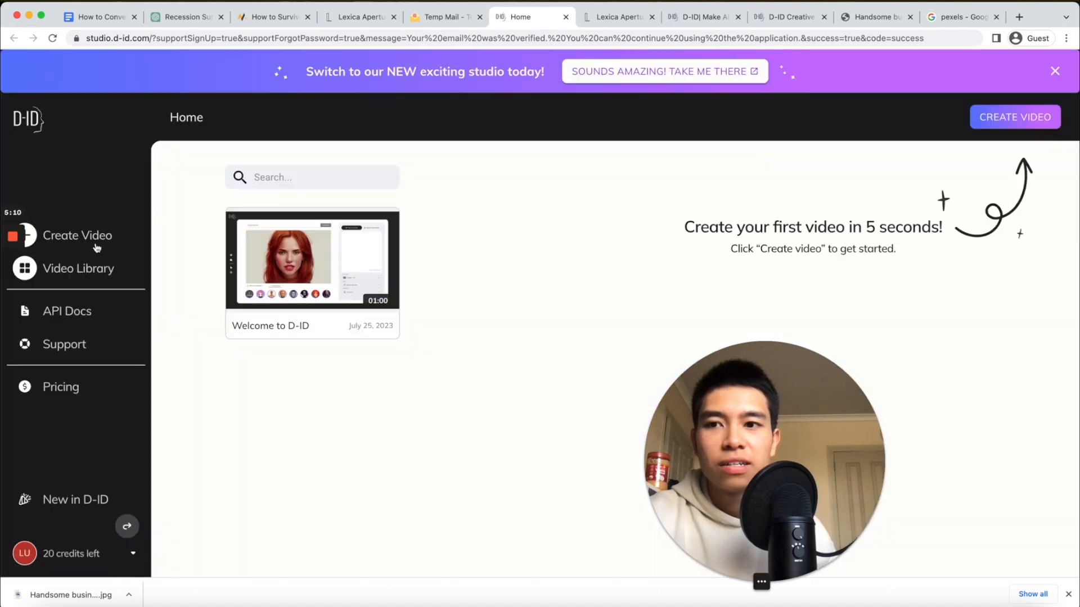
{"action": "left_click", "coordinate": [78, 235]}
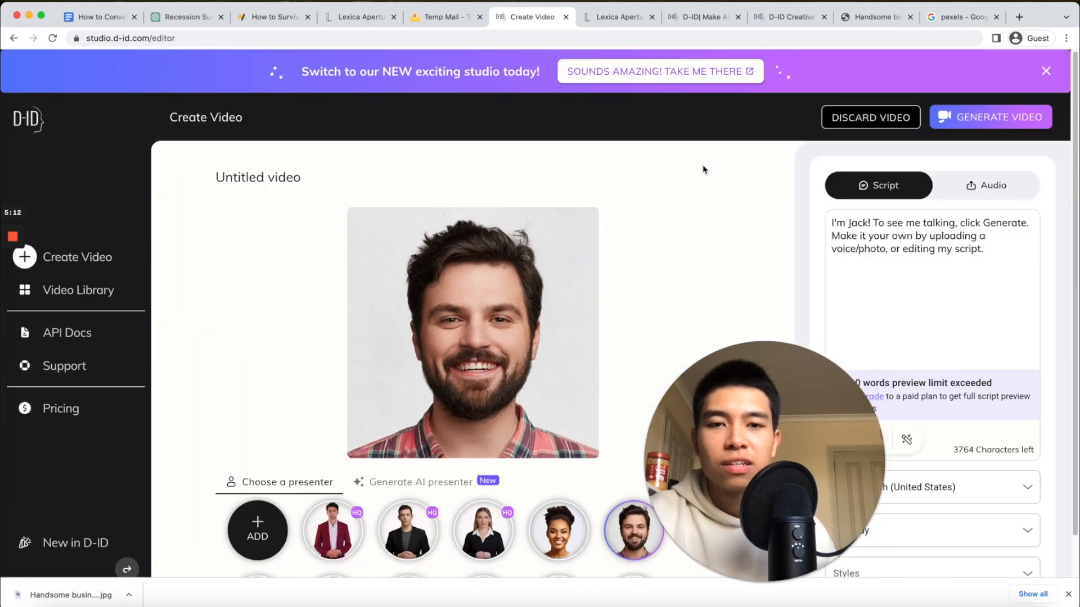
{"action": "left_click", "coordinate": [257, 523]}
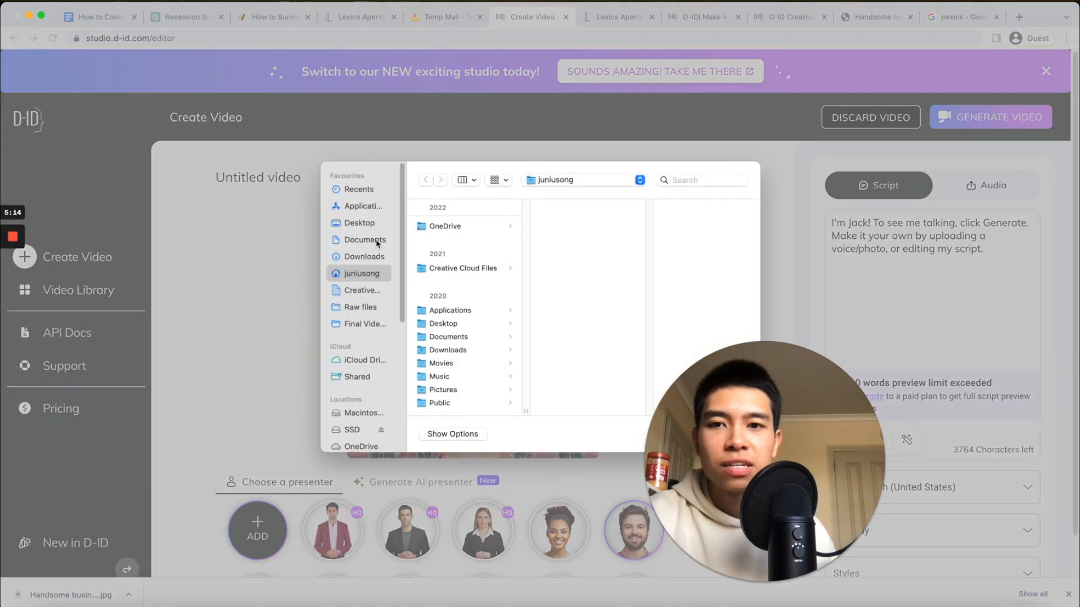
{"action": "left_click", "coordinate": [363, 256]}
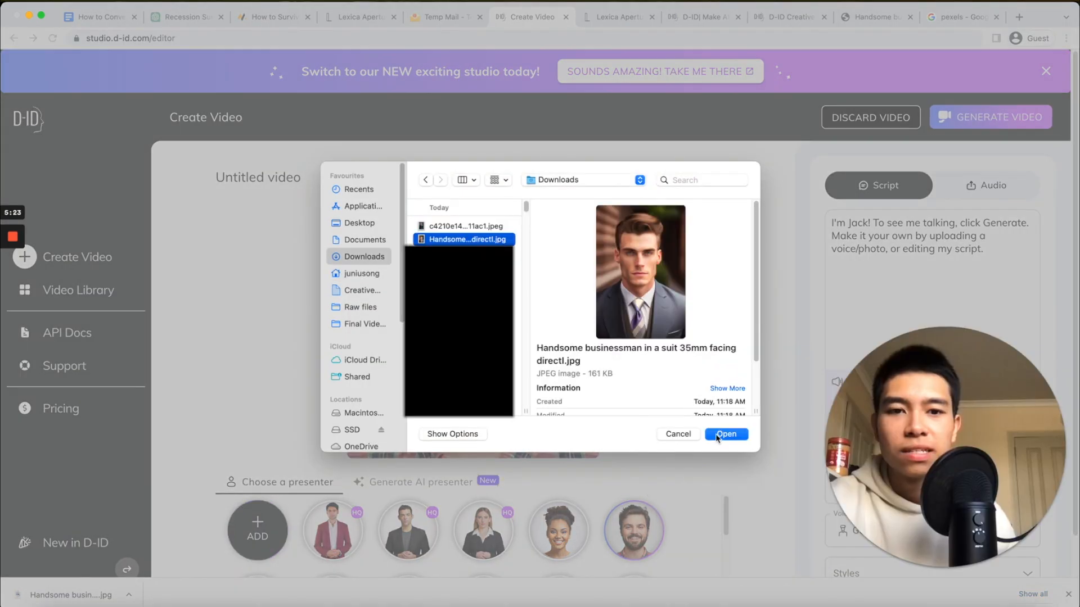
{"action": "left_click", "coordinate": [726, 434]}
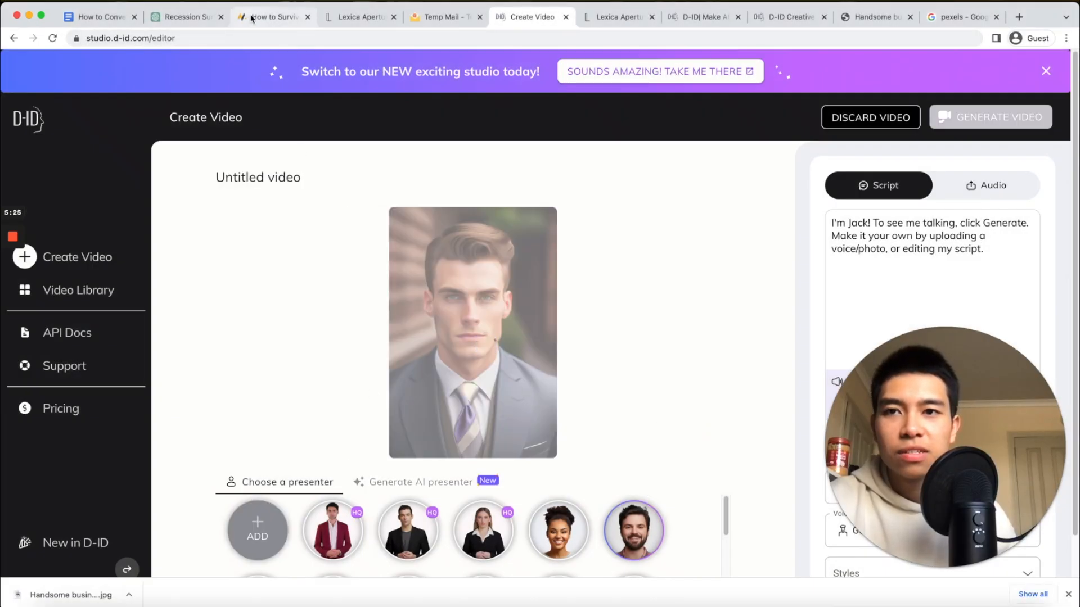
Step: Copy Script 1 from ChatGPT into the D-ID Script box
{"action": "left_click", "coordinate": [186, 17]}
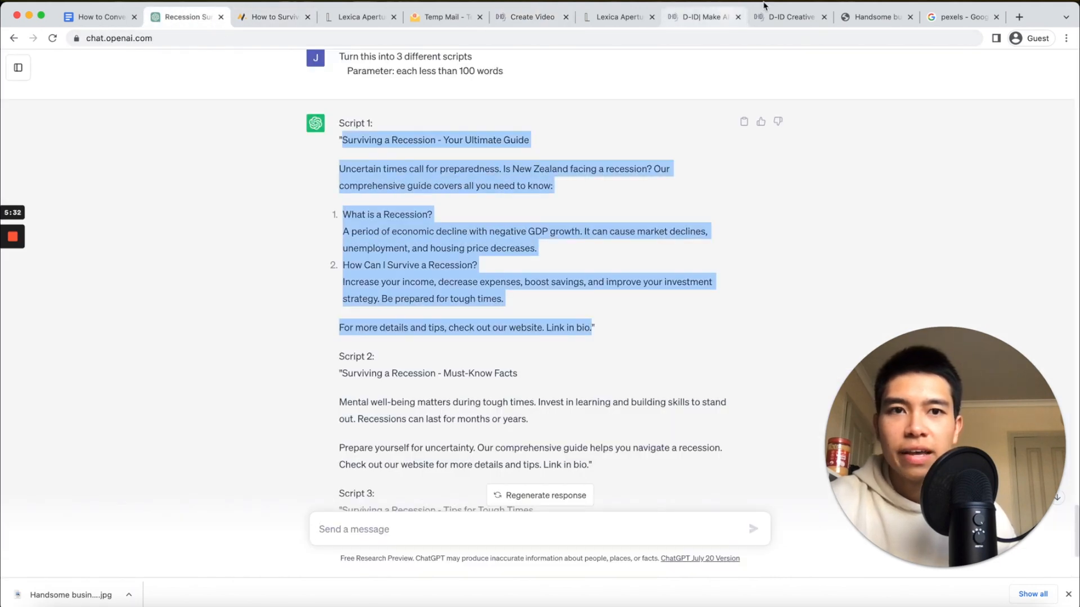
{"action": "left_click", "coordinate": [701, 16]}
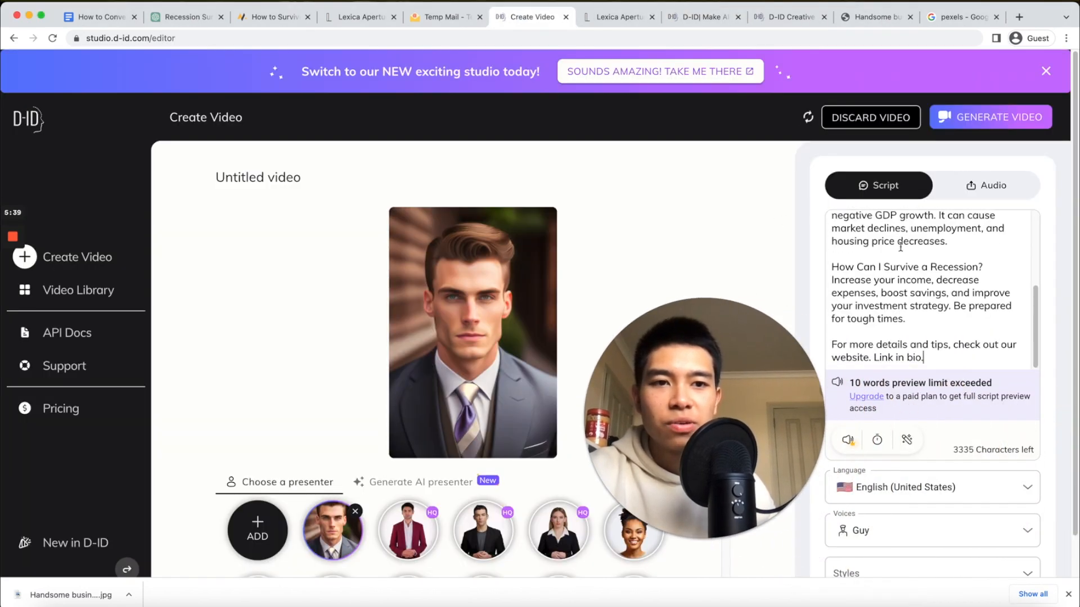
{"action": "scroll", "scroll_direction": "up", "scroll_amount": 3}
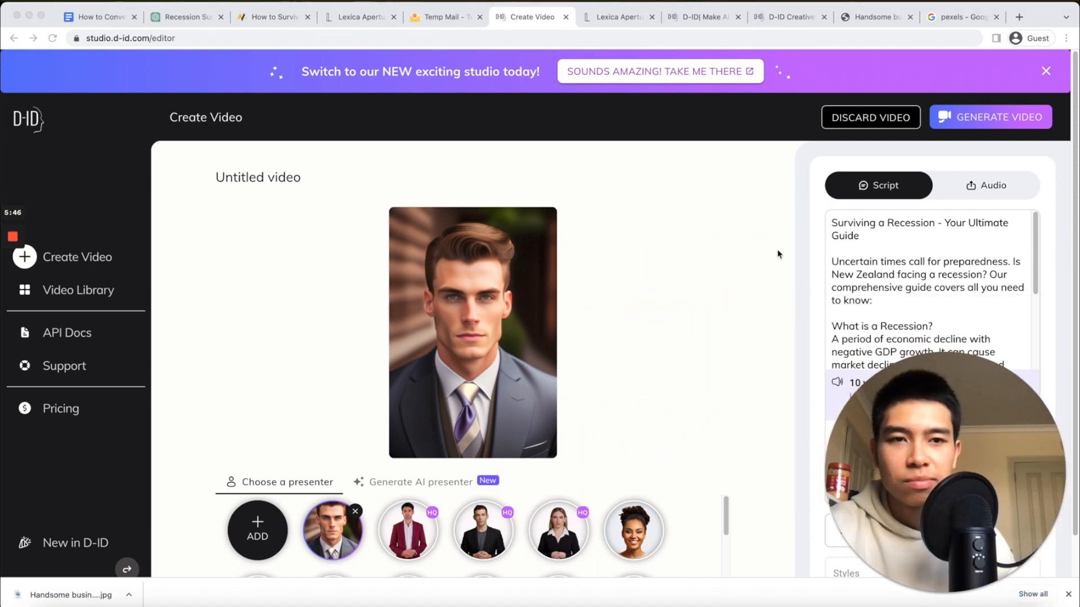
Step: Generate the talking businessman avatar video in D-ID Studio, spending 3 credits
{"action": "left_click", "coordinate": [989, 117]}
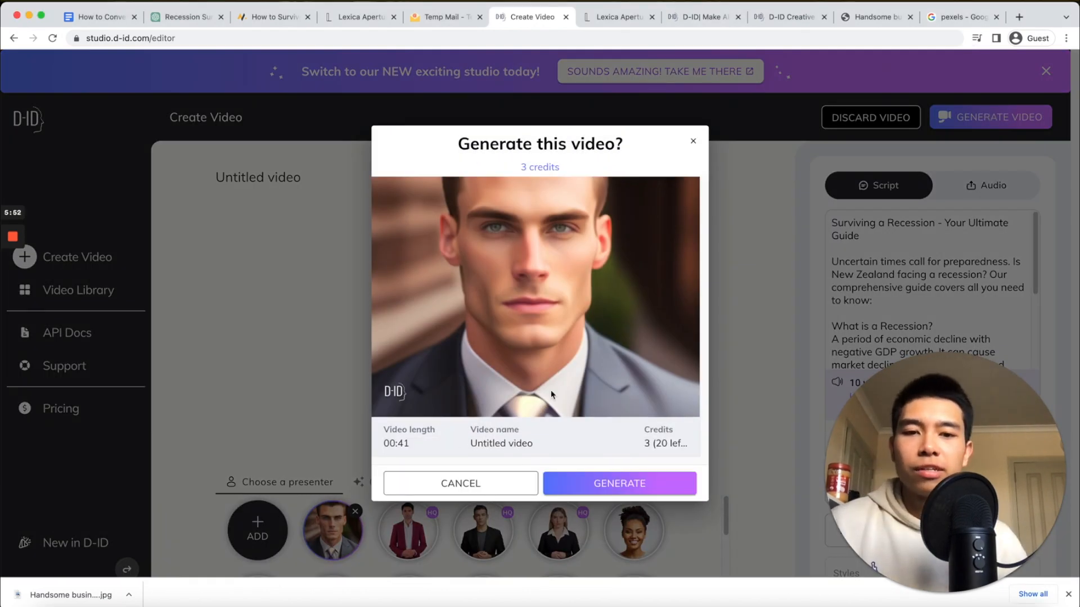
{"action": "left_click", "coordinate": [618, 483]}
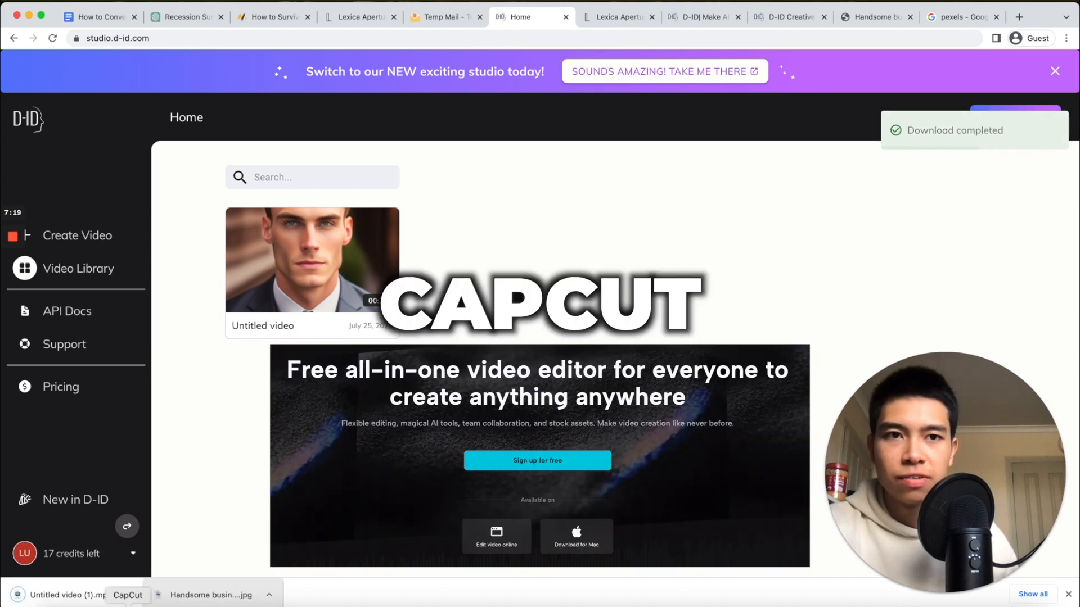
Step: Start a new CapCut project with the downloaded D-ID MP4 placed on the timeline
{"action": "left_click", "coordinate": [128, 595]}
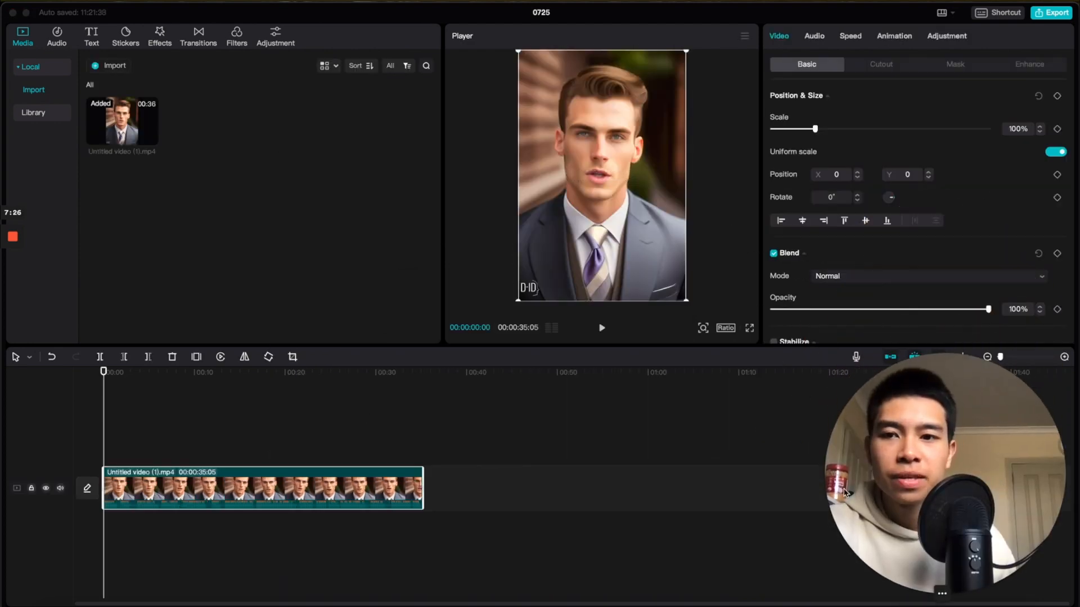
{"action": "left_click", "coordinate": [90, 425]}
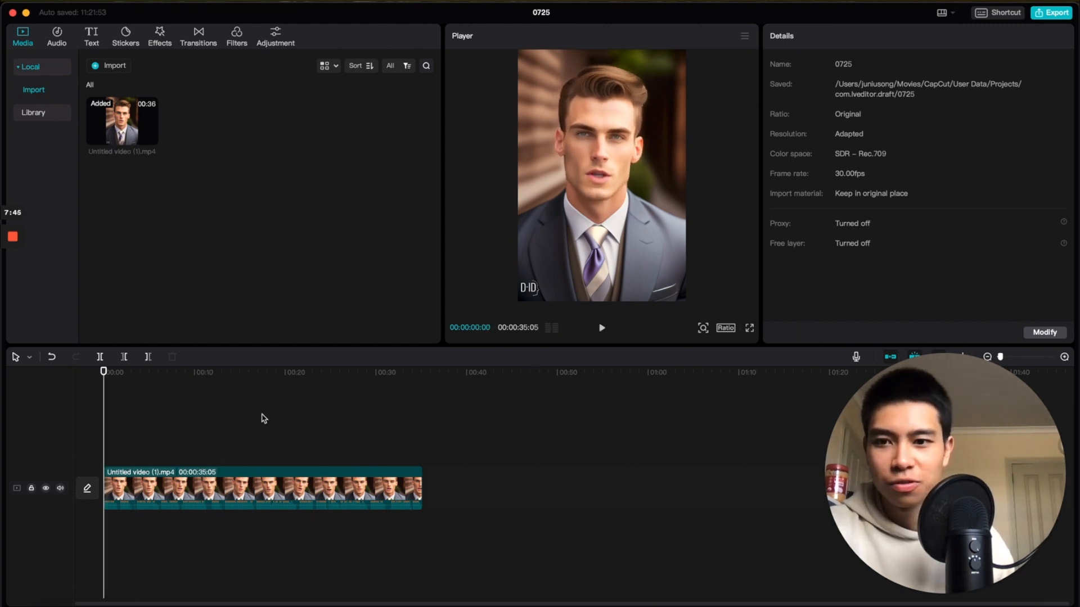
{"action": "left_click", "coordinate": [262, 489]}
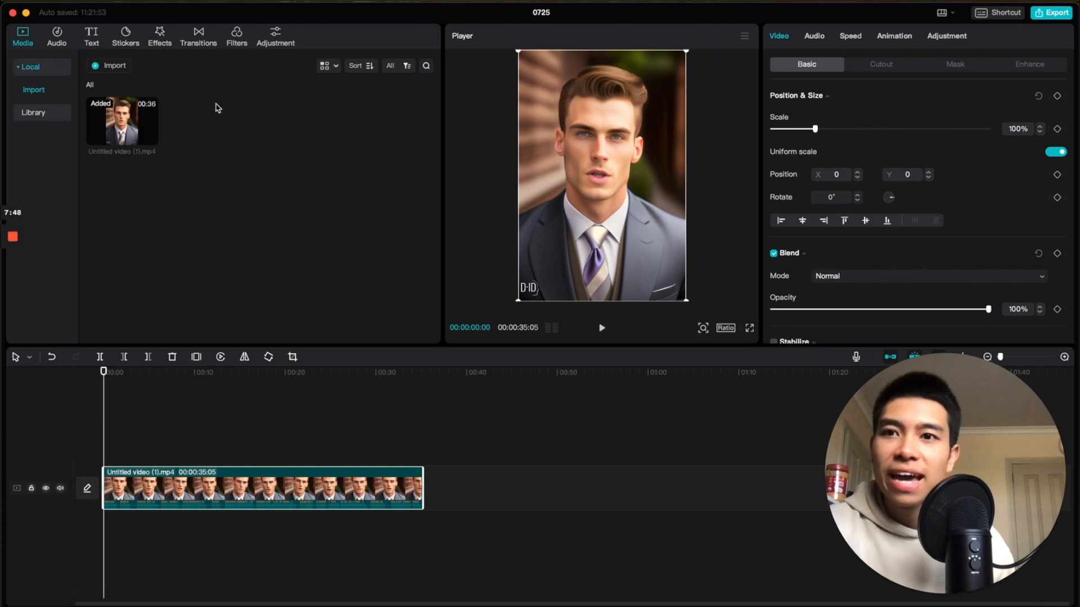
Step: Auto-generate captions from the businessman video's speech
{"action": "left_click", "coordinate": [91, 36]}
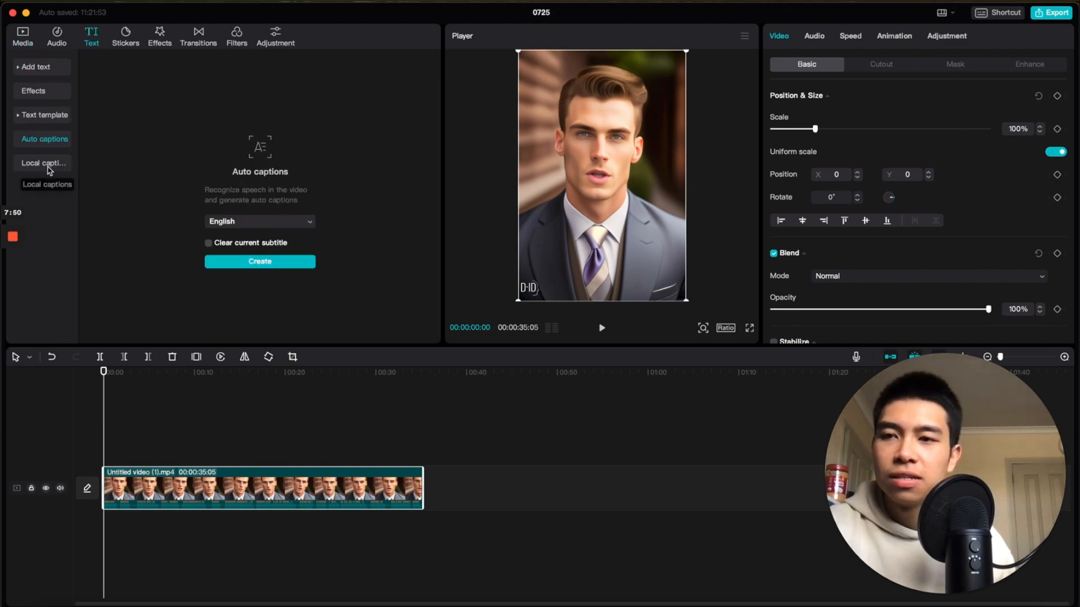
{"action": "left_click", "coordinate": [260, 261]}
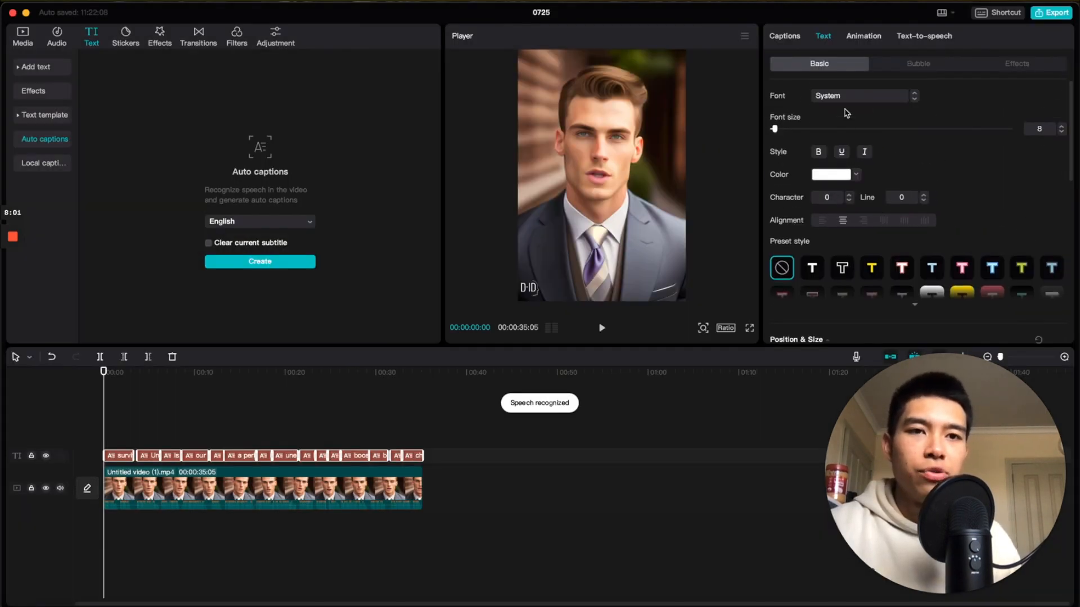
Step: Restyle the captions in THEBOLDFONT at a larger font size
{"action": "left_click", "coordinate": [857, 95]}
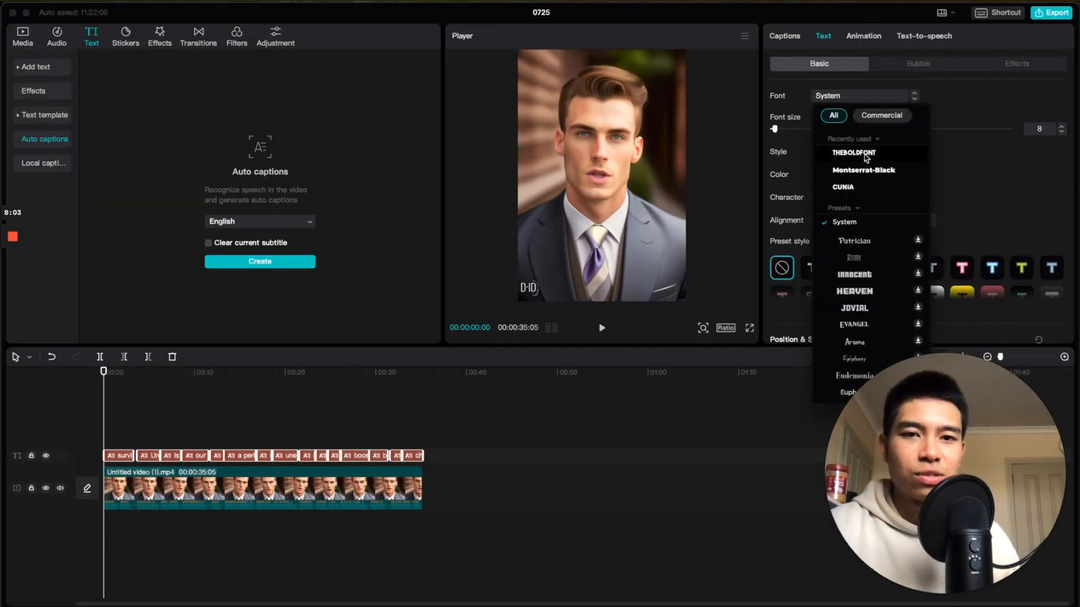
{"action": "left_click", "coordinate": [854, 153]}
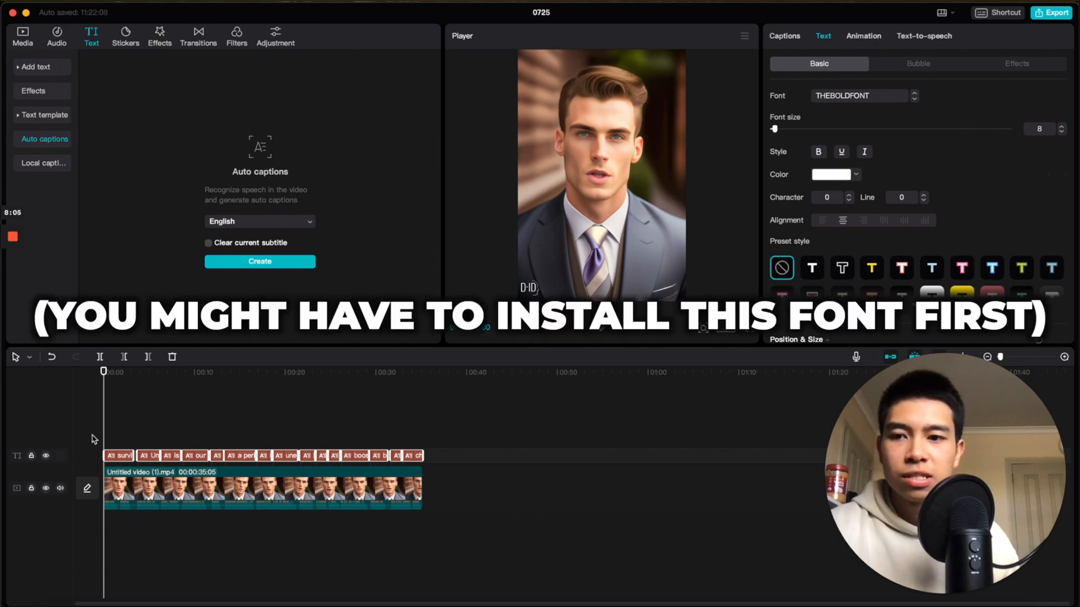
{"action": "scroll", "scroll_direction": "down", "scroll_amount": 3}
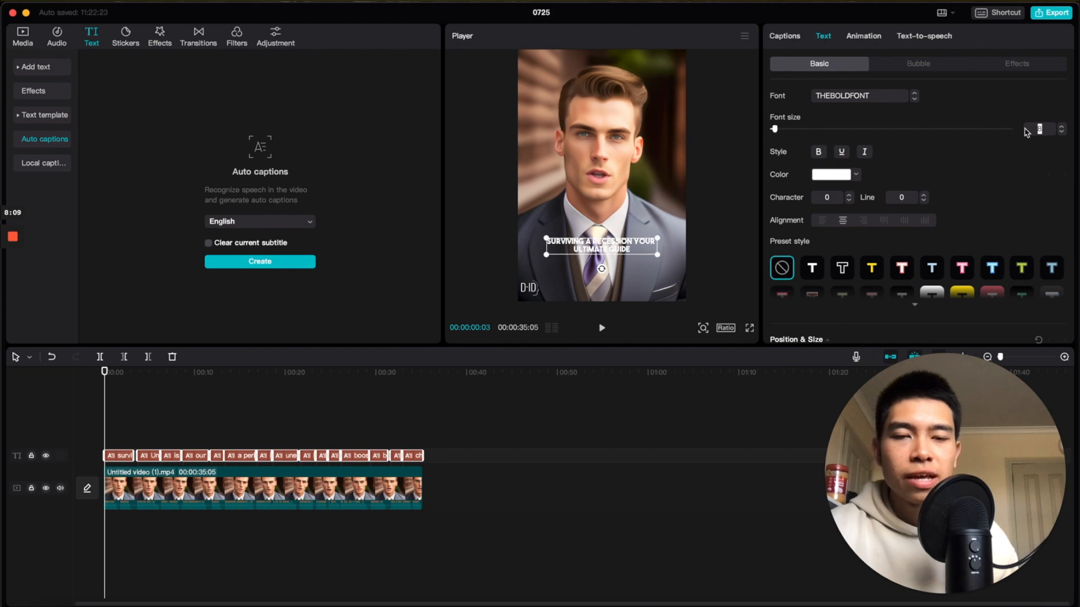
{"action": "scroll", "scroll_direction": "down", "scroll_amount": 3}
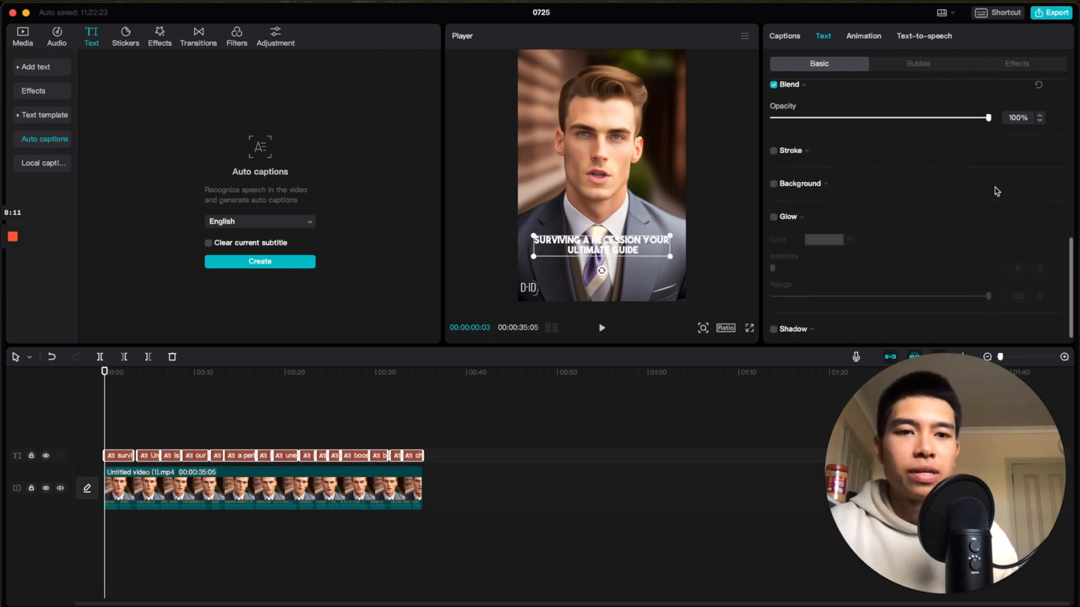
{"action": "left_click", "coordinate": [773, 204]}
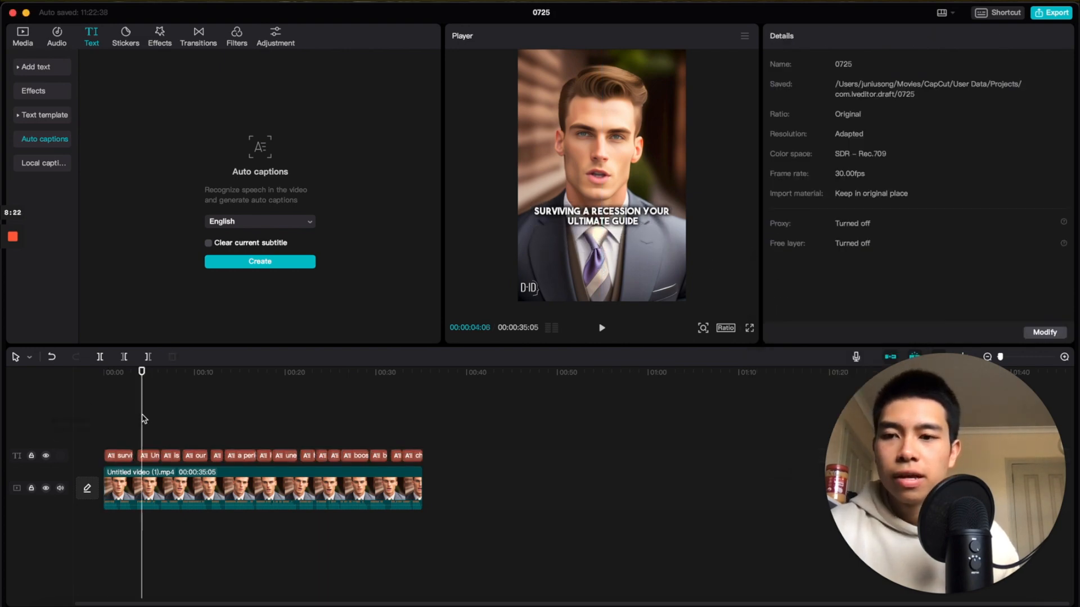
Step: Preview the captioned video, then return to the browser
{"action": "left_click", "coordinate": [600, 327]}
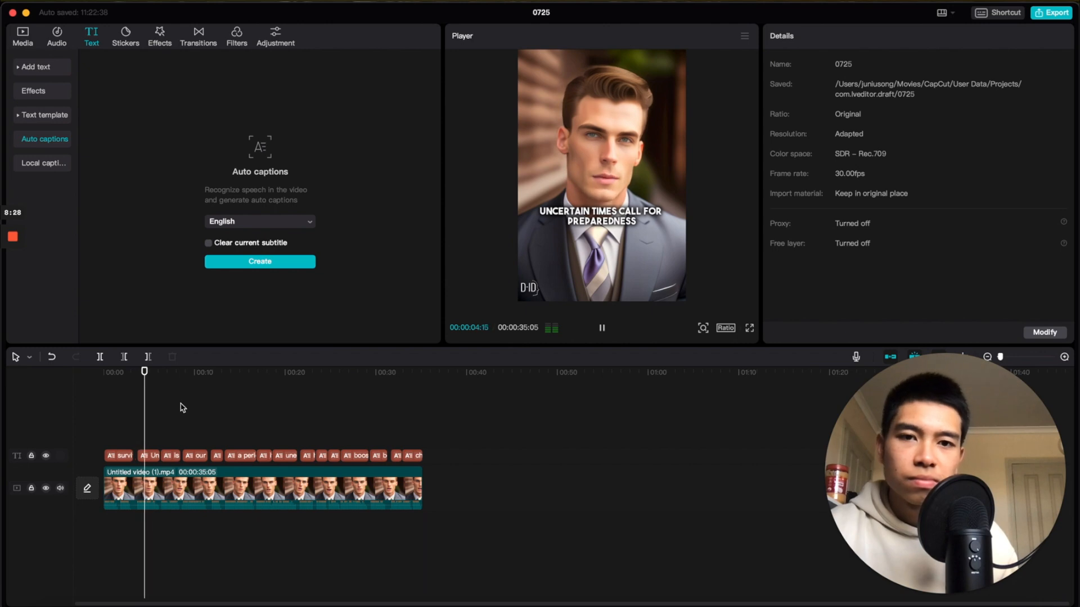
{"action": "left_click", "coordinate": [601, 327]}
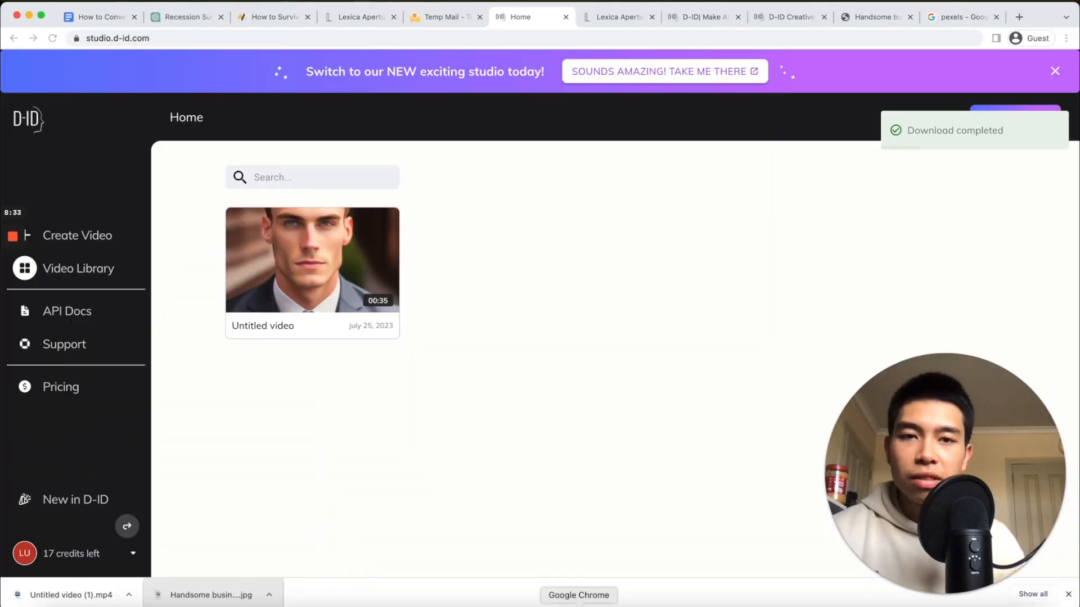
Step: Open the Pexels site from the Google search results, then return to the how-to outline document
{"action": "left_click", "coordinate": [962, 17]}
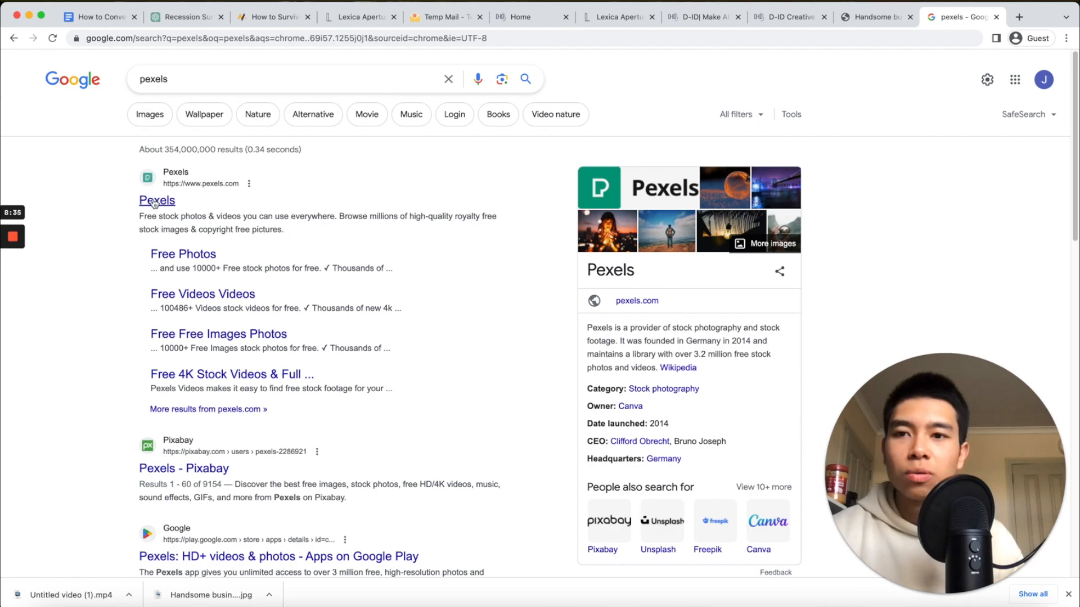
{"action": "left_click", "coordinate": [156, 200]}
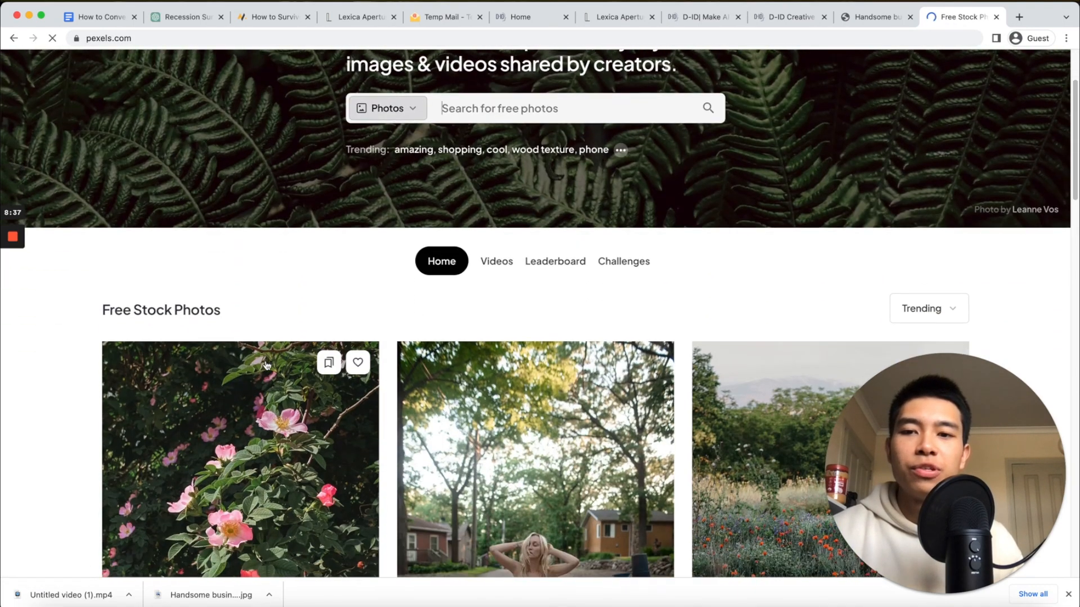
{"action": "left_click", "coordinate": [496, 261]}
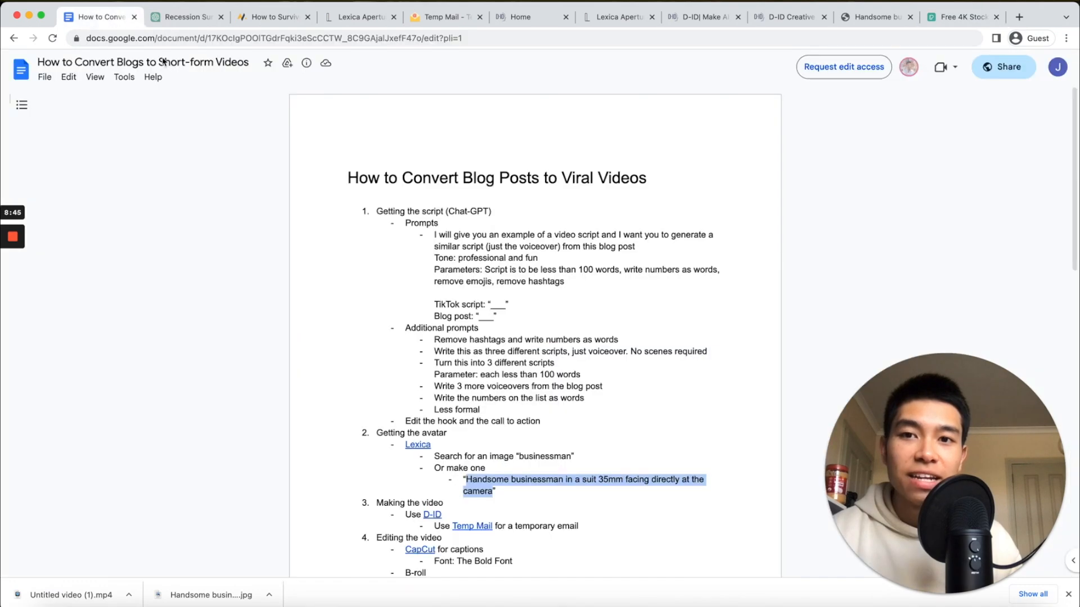
{"action": "scroll", "scroll_direction": "down", "scroll_amount": 3}
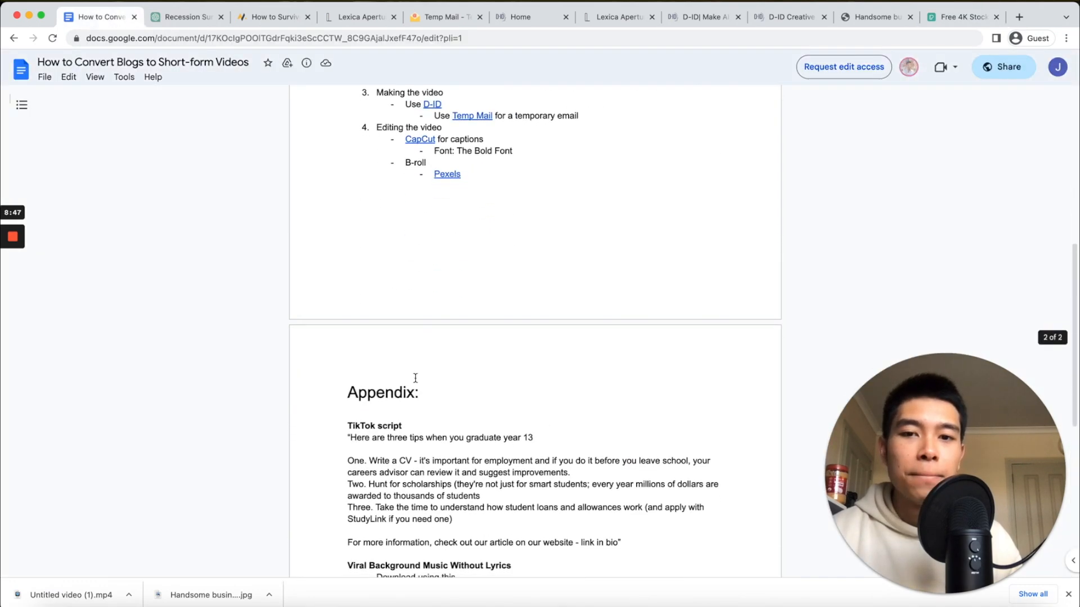
{"action": "scroll", "scroll_direction": "down", "scroll_amount": 3}
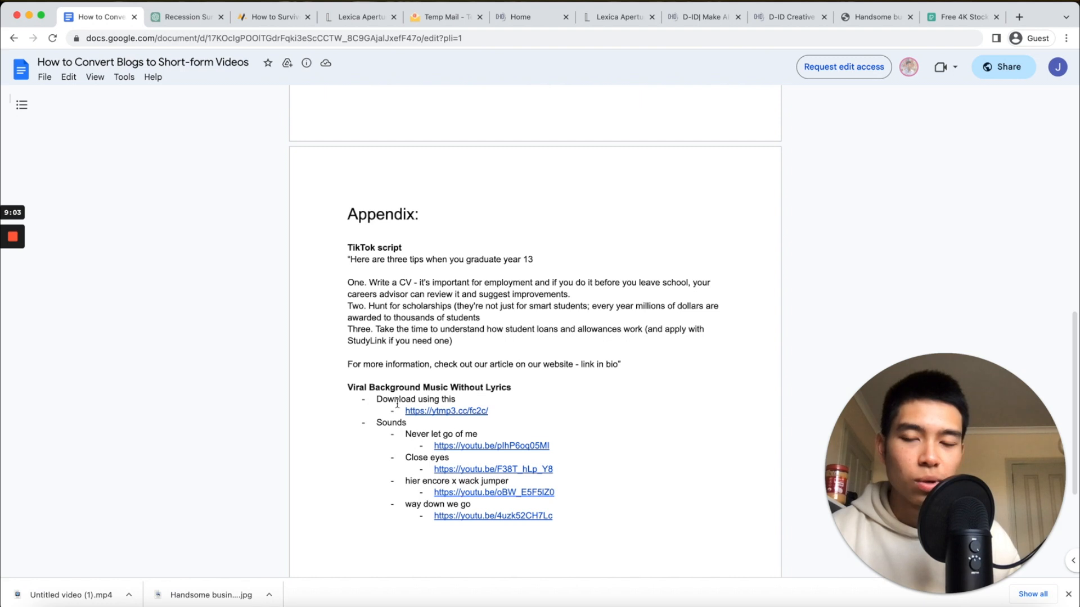
{"action": "mouse_move", "coordinate": [272, 440]}
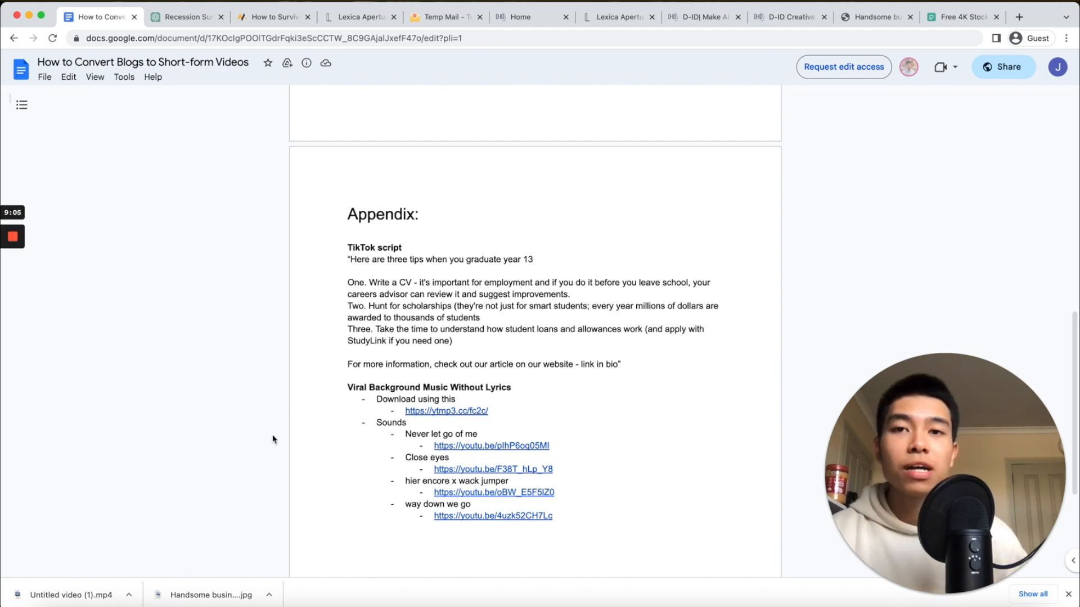